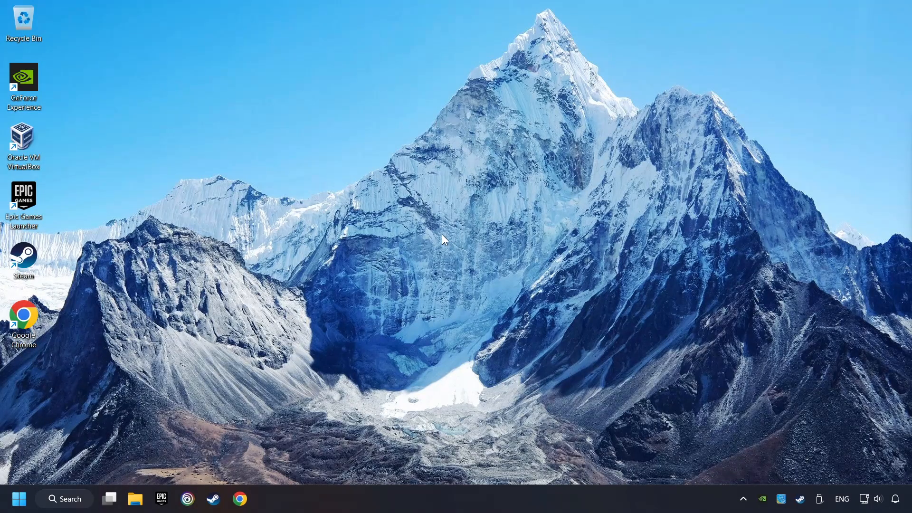
# Search the Start menu for 'device Manager' and launch Device Manager.
pyautogui.click(64, 498)
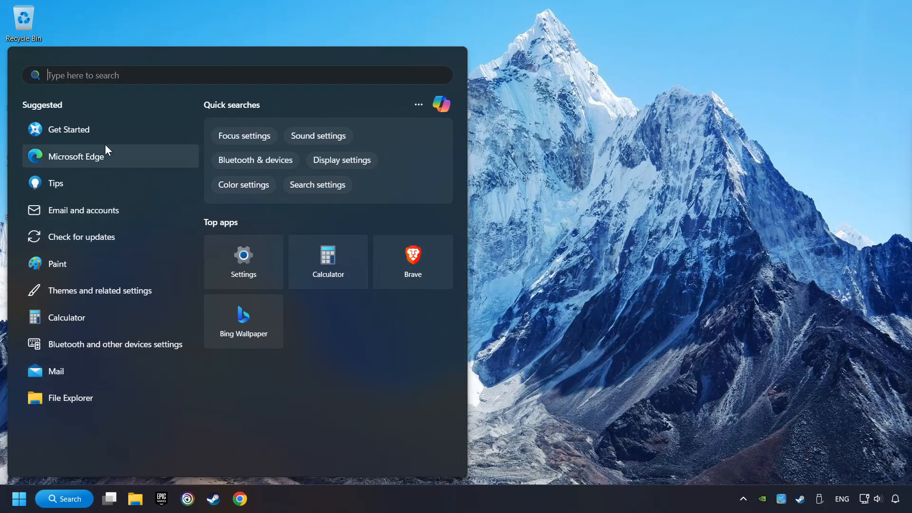
pyautogui.write('device Manager')
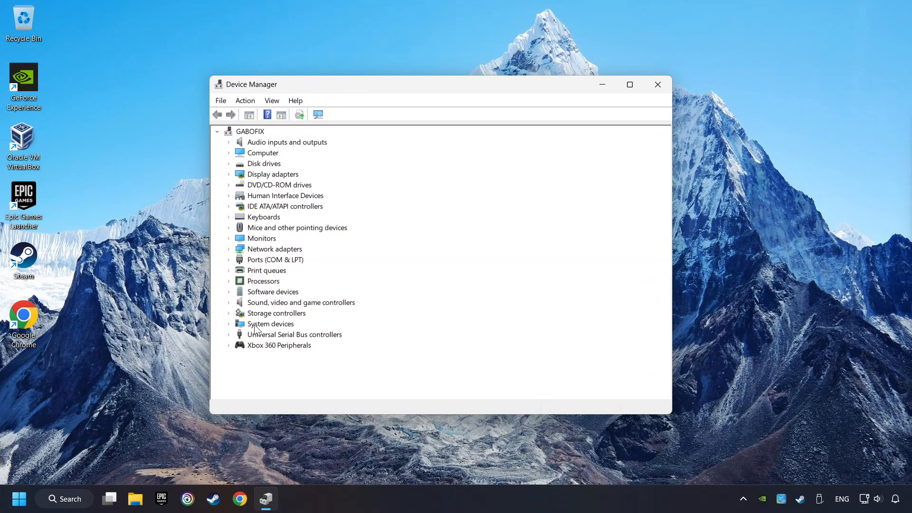
# Disable the Xbox 360 Controller for Windows, dismiss the restart prompt, then re-enable it.
pyautogui.click(279, 344)
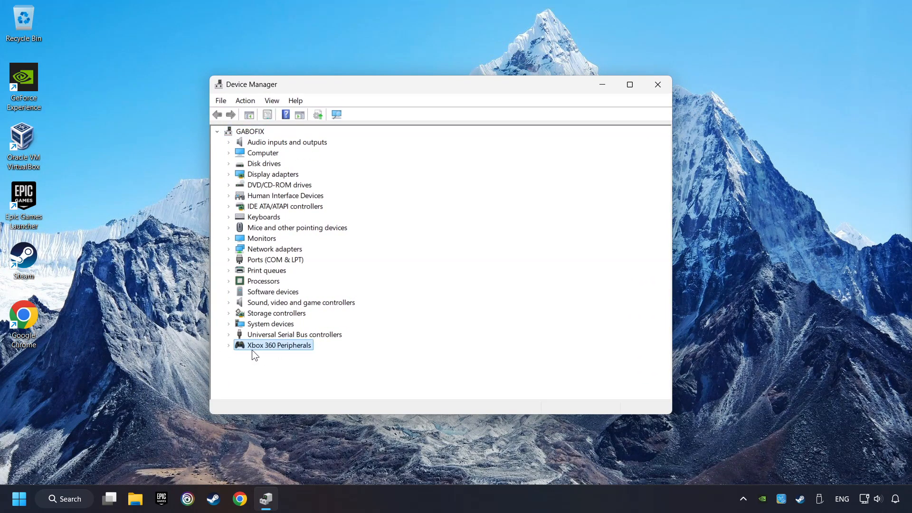
pyautogui.click(229, 344)
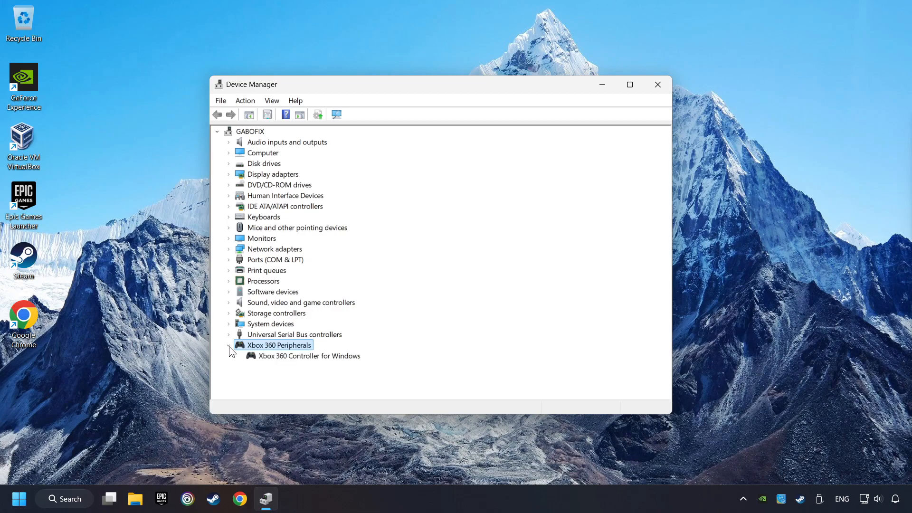
pyautogui.click(309, 356)
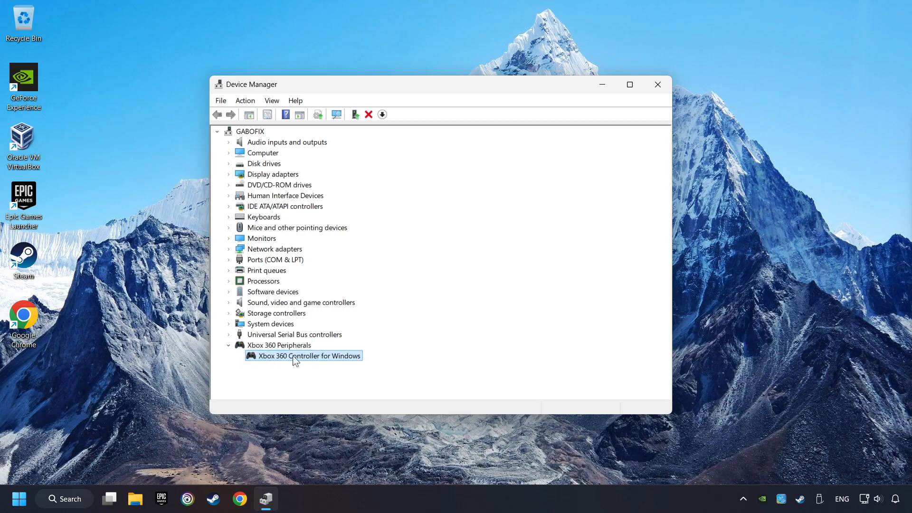
pyautogui.rightClick(302, 355)
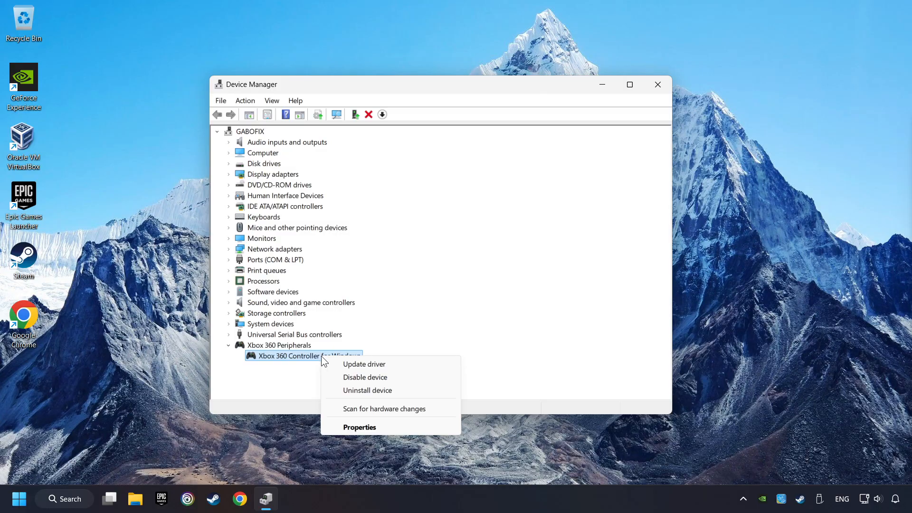
pyautogui.moveTo(365, 377)
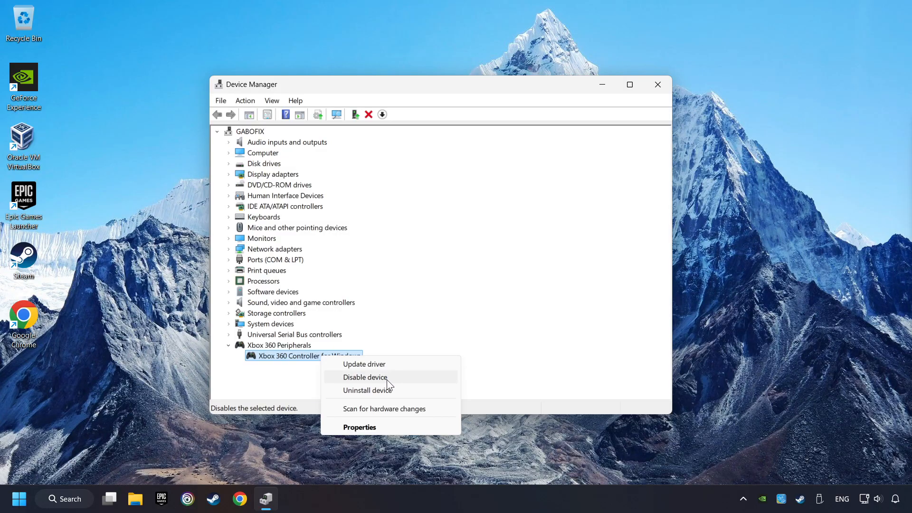
pyautogui.click(365, 376)
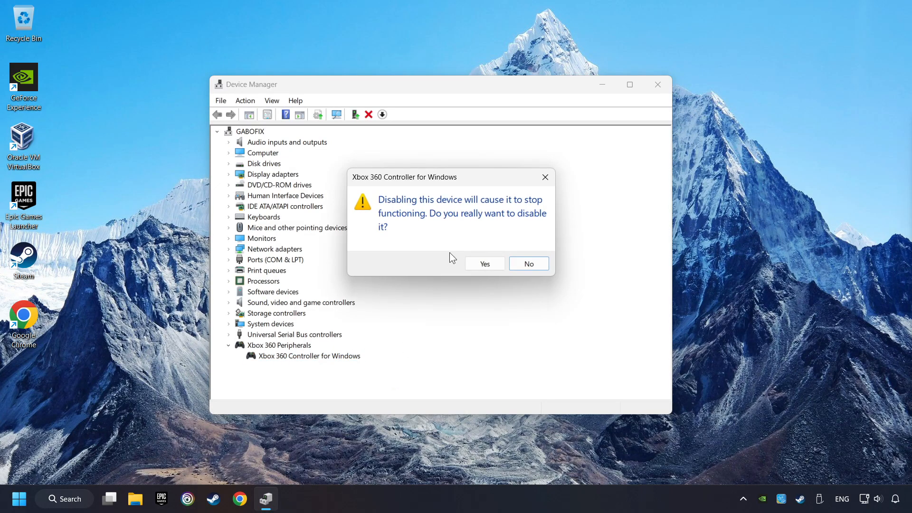
pyautogui.click(484, 264)
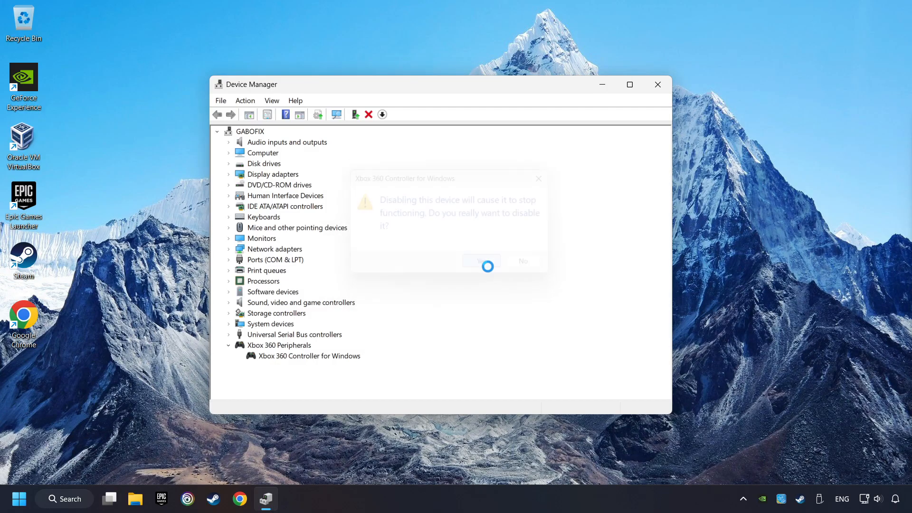
pyautogui.click(480, 261)
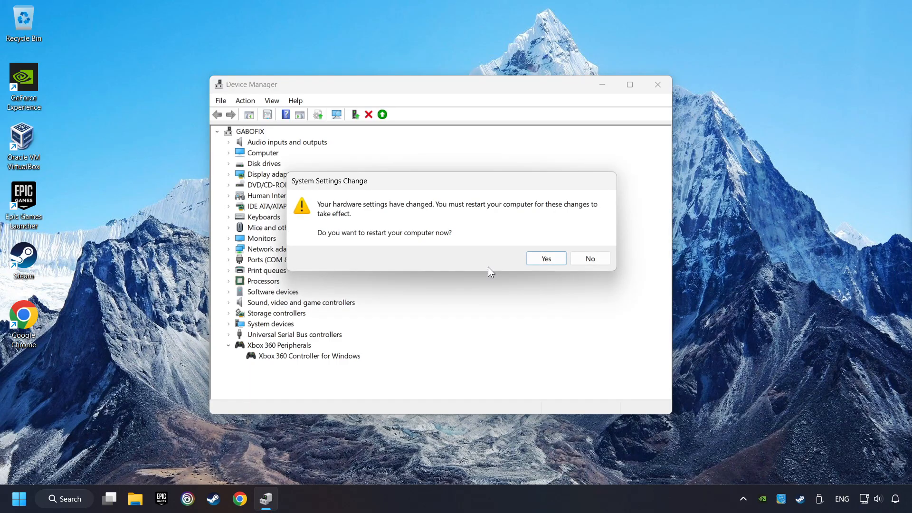
pyautogui.moveTo(546, 258)
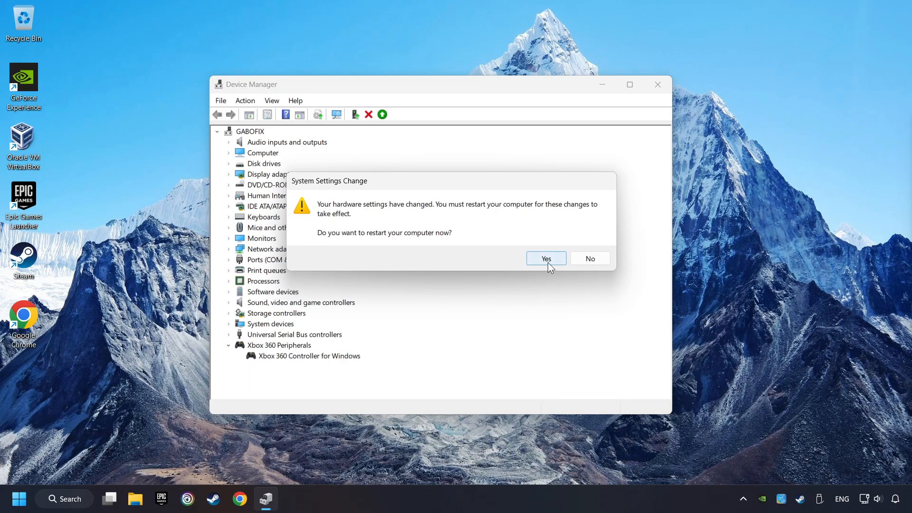
pyautogui.click(589, 258)
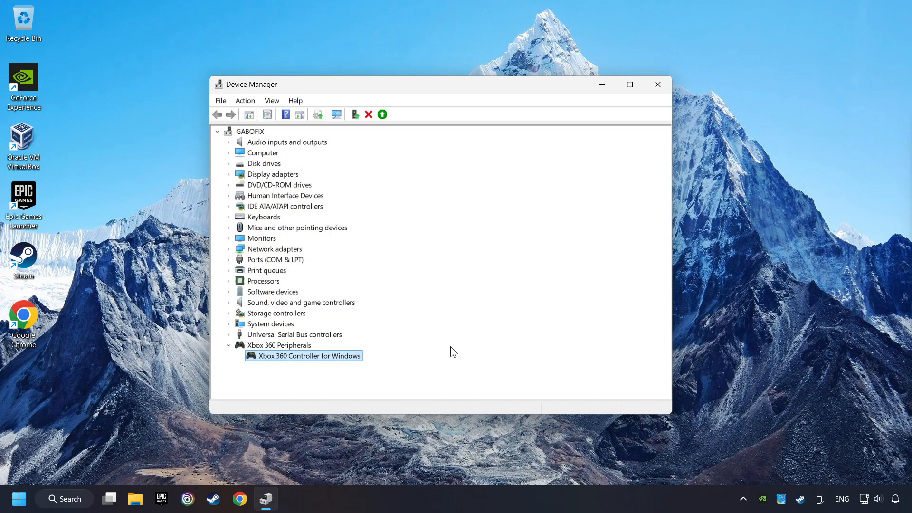
pyautogui.moveTo(324, 361)
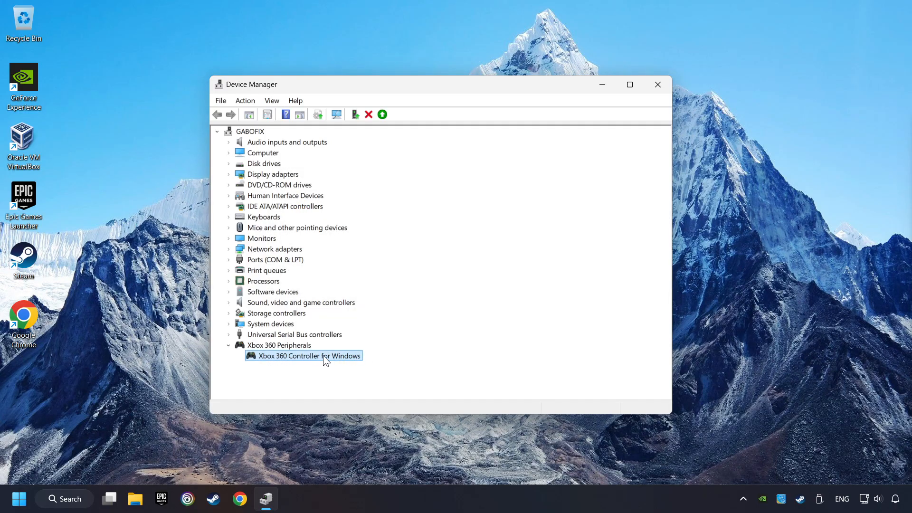
pyautogui.rightClick(303, 355)
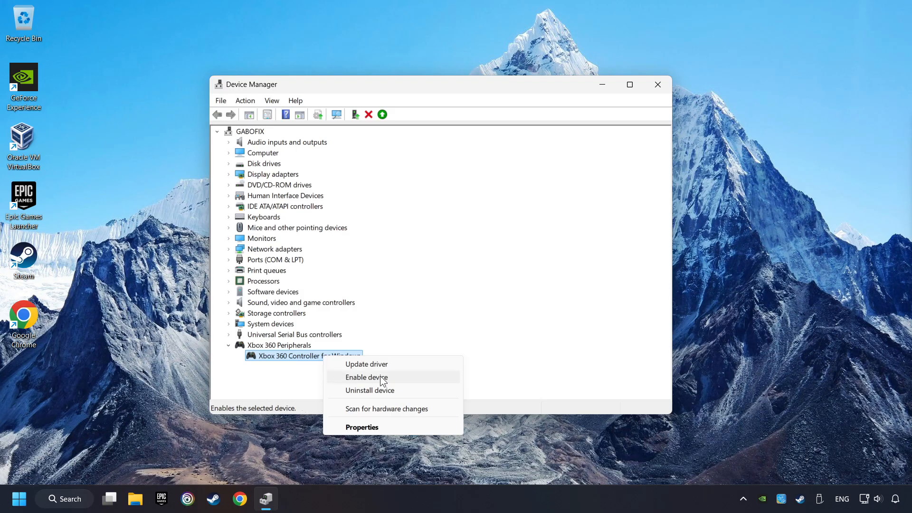
pyautogui.click(365, 377)
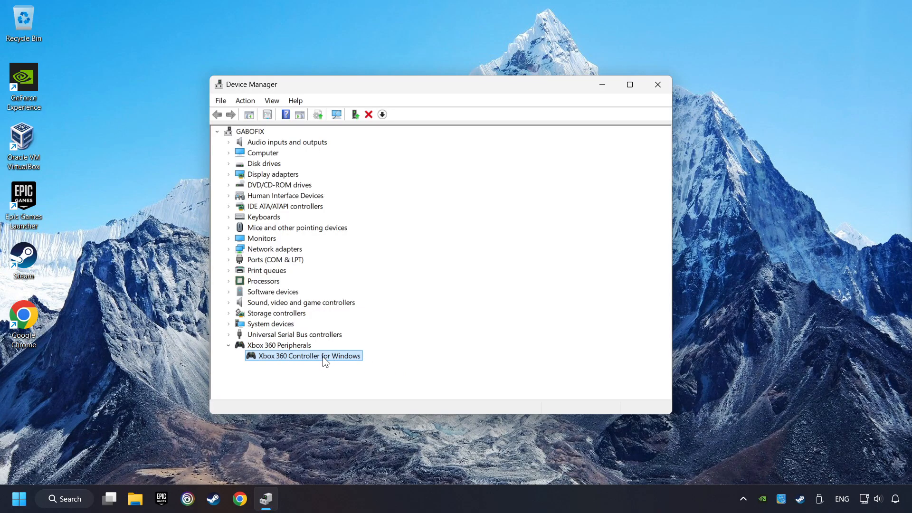
# Manually reinstall the Xbox 360 Controller for Windows driver from the computer's compatible driver list.
pyautogui.rightClick(308, 355)
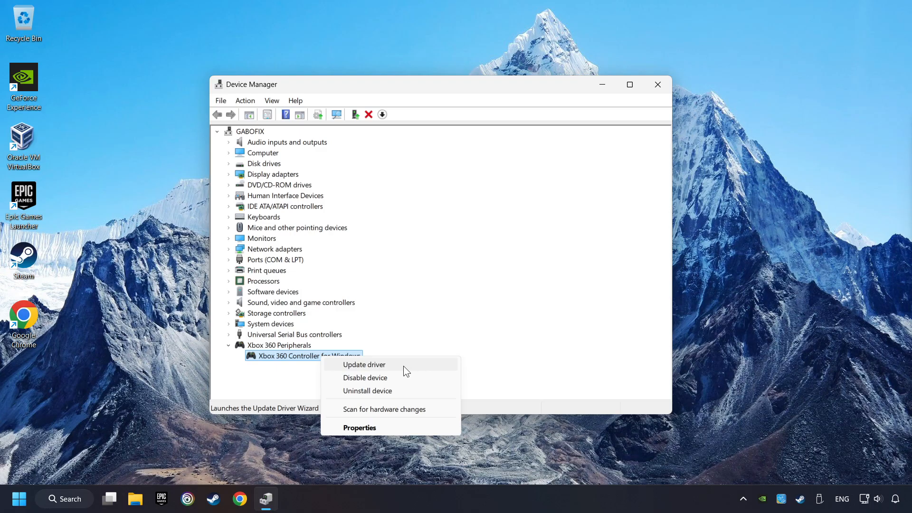
pyautogui.click(365, 364)
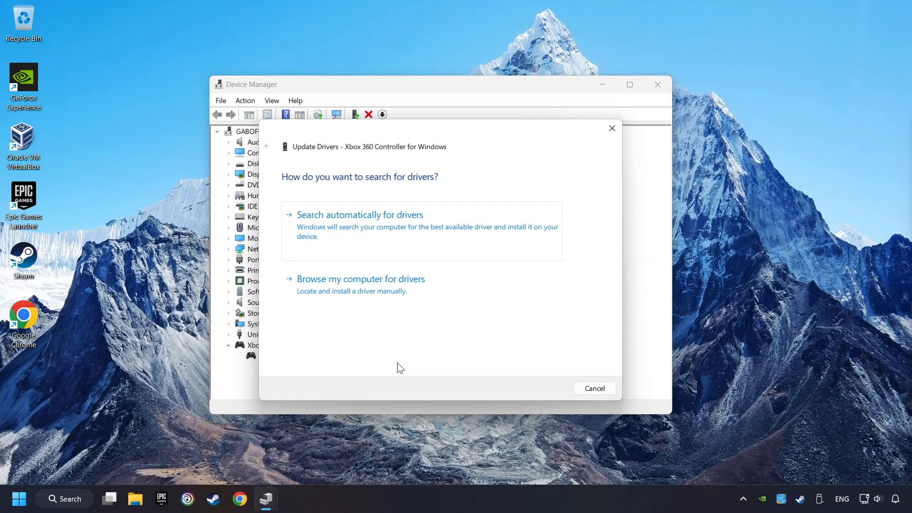
pyautogui.moveTo(418, 301)
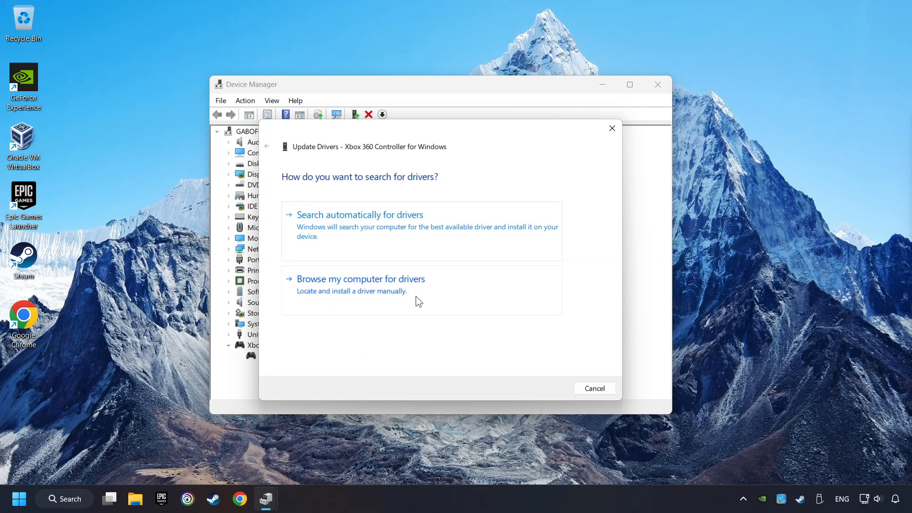
pyautogui.click(360, 278)
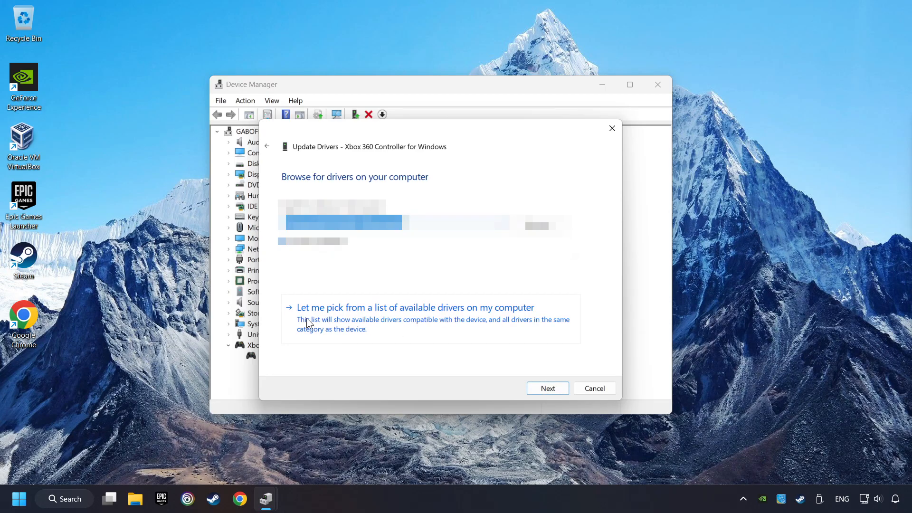
pyautogui.moveTo(394, 329)
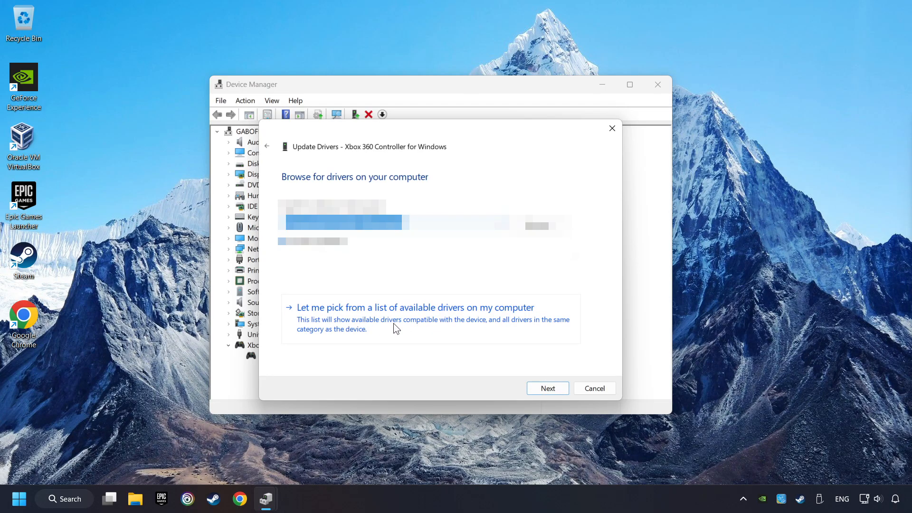
pyautogui.click(414, 307)
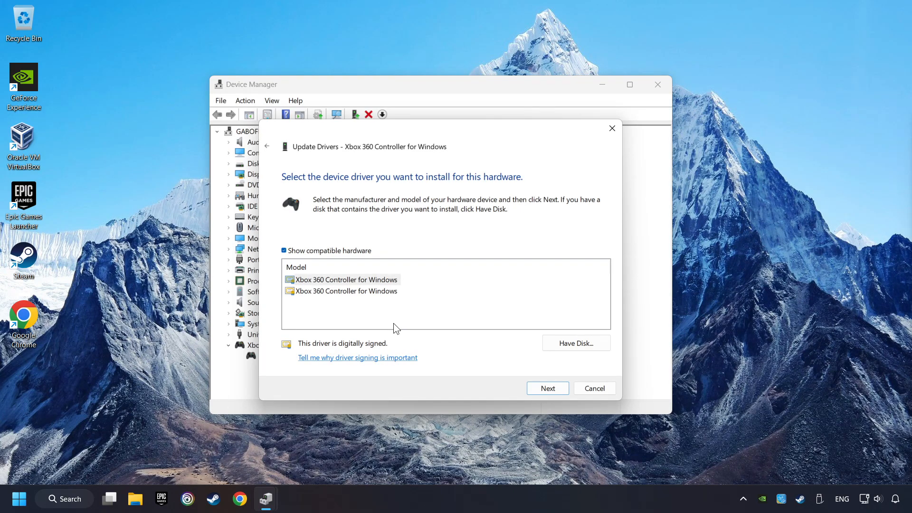
pyautogui.click(345, 279)
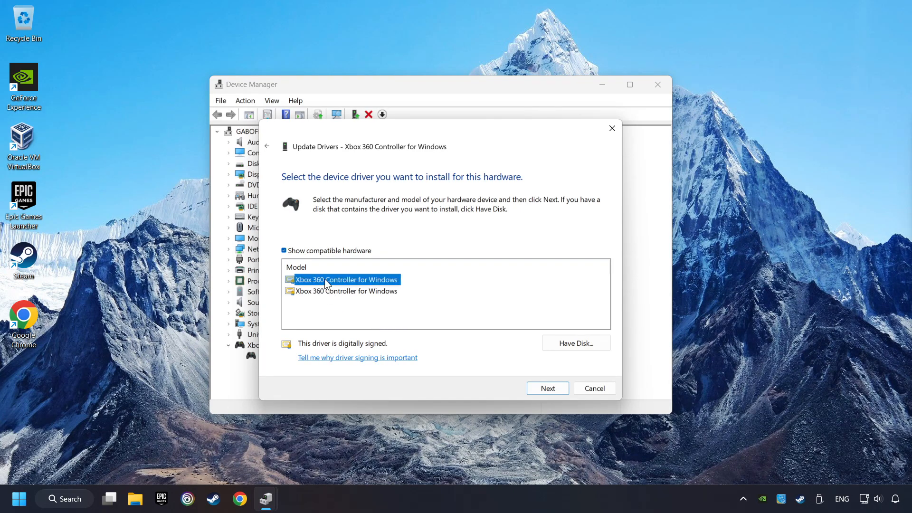
pyautogui.moveTo(547, 388)
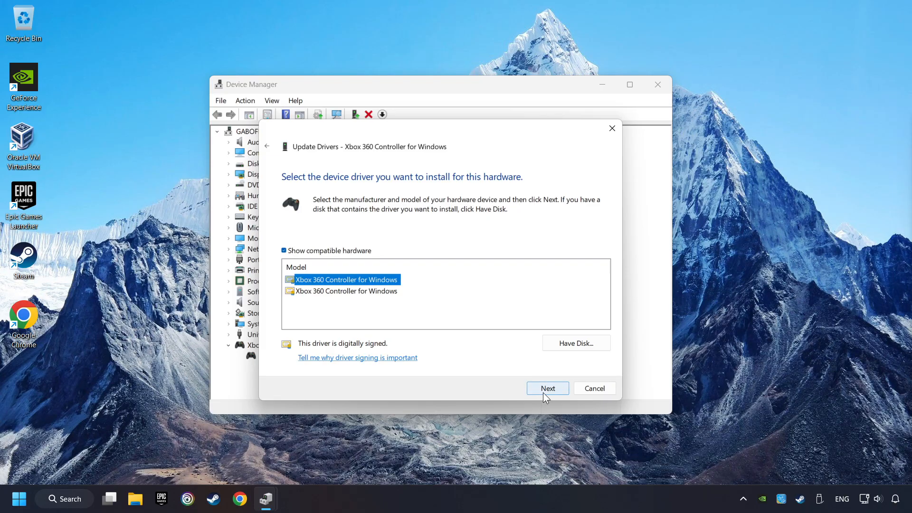
pyautogui.click(547, 388)
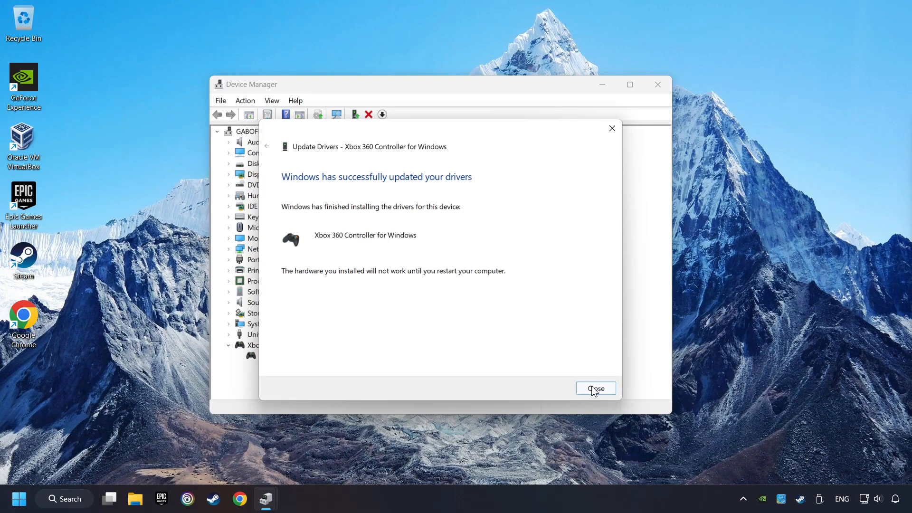
pyautogui.click(595, 388)
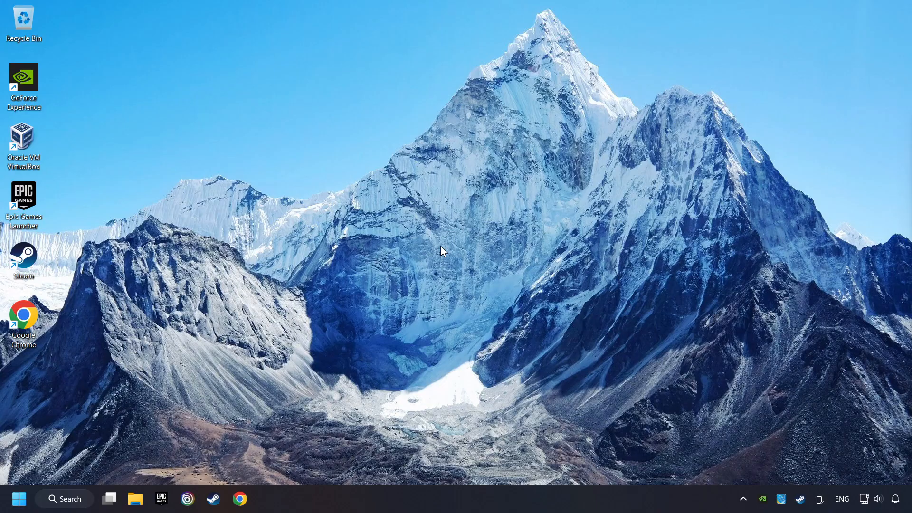
# Reopen Device Manager, expand Universal Serial Bus controllers and select the first Generic USB Hub.
pyautogui.click(63, 498)
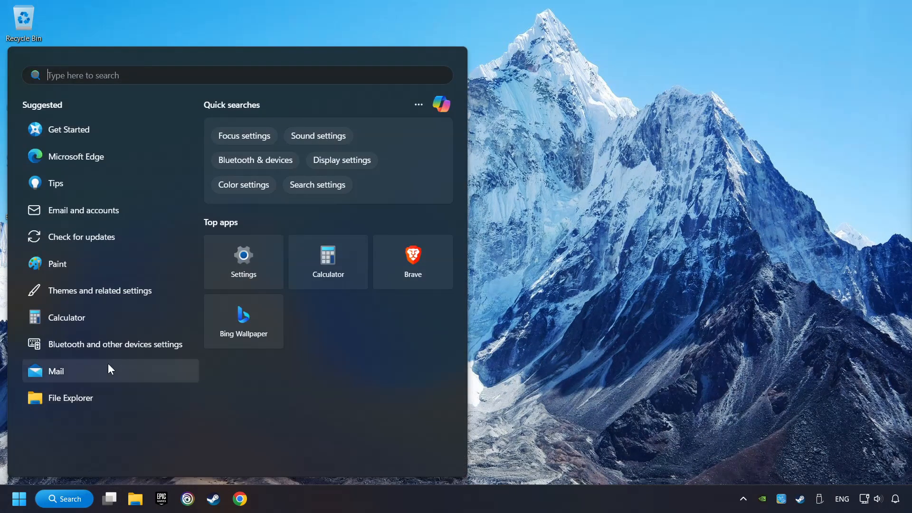
pyautogui.write('devic')
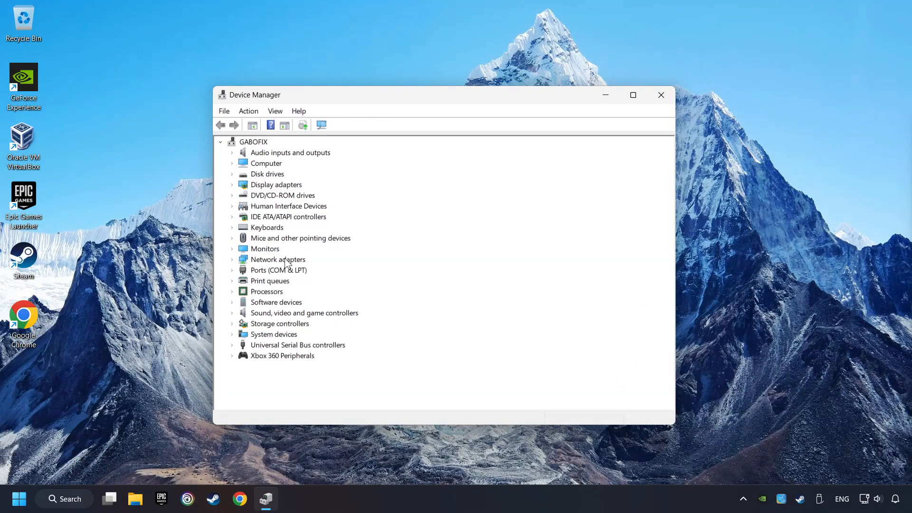
pyautogui.click(297, 345)
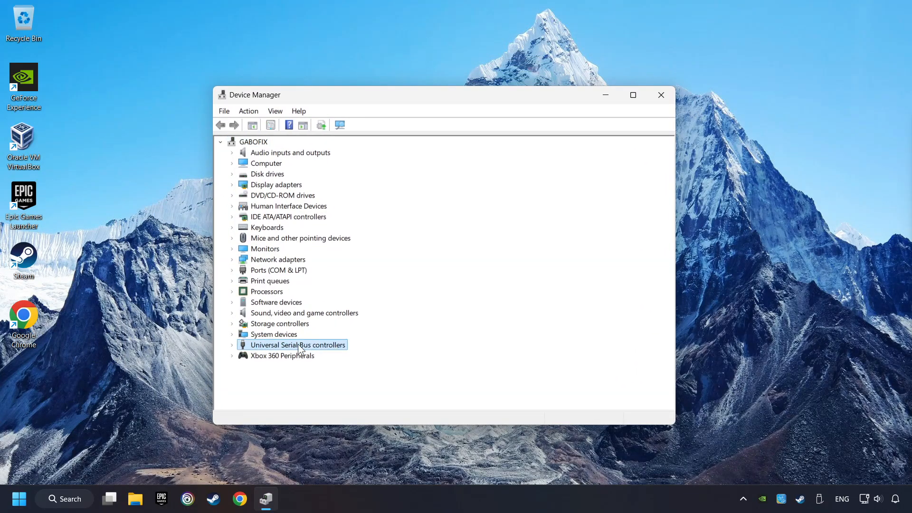
pyautogui.click(232, 344)
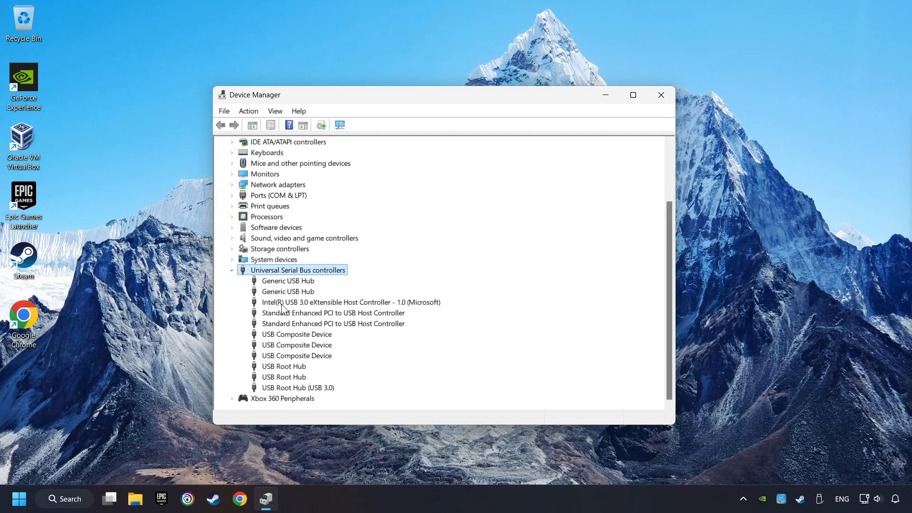
pyautogui.click(287, 280)
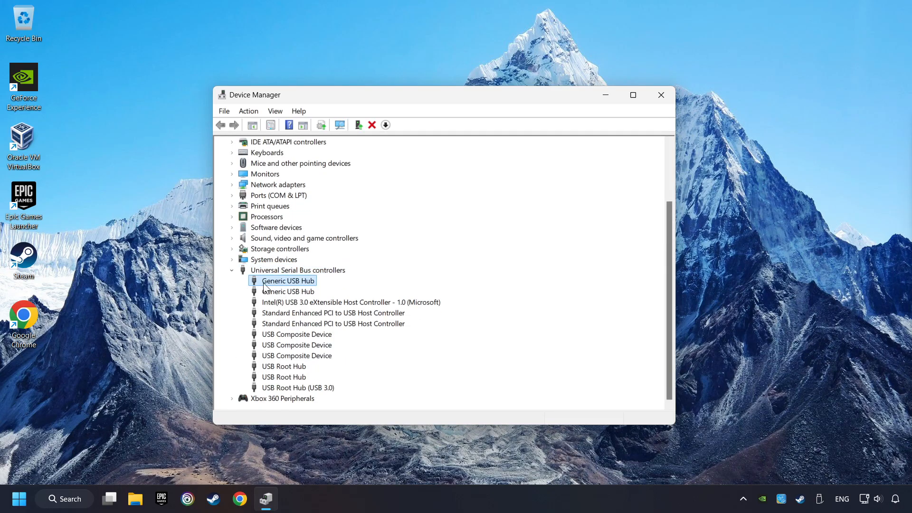
# Toggle the Generic USB Hub's power-off checkbox twice in Power Management, then close Device Manager.
pyautogui.rightClick(287, 280)
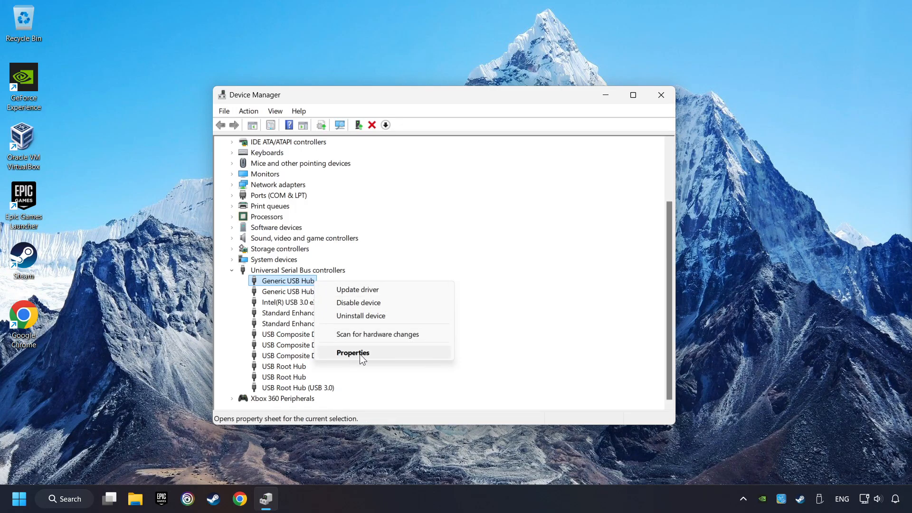
pyautogui.click(353, 352)
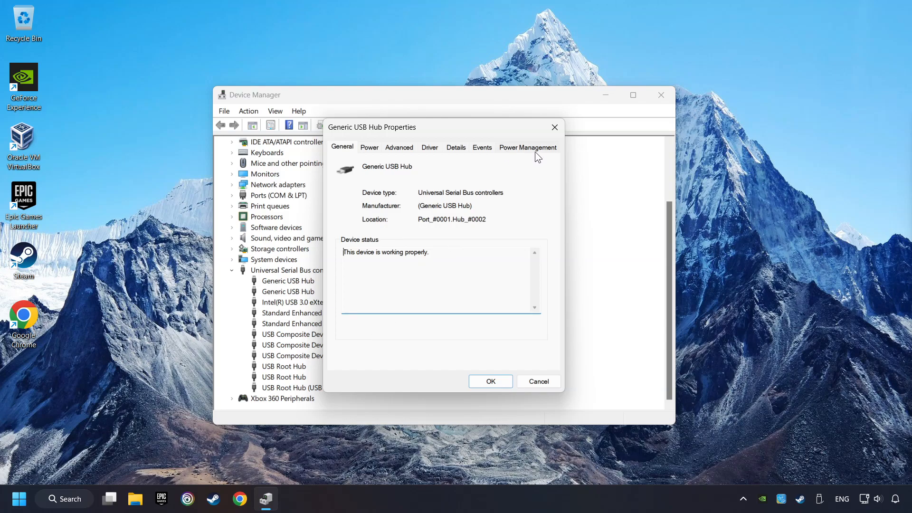
pyautogui.click(527, 146)
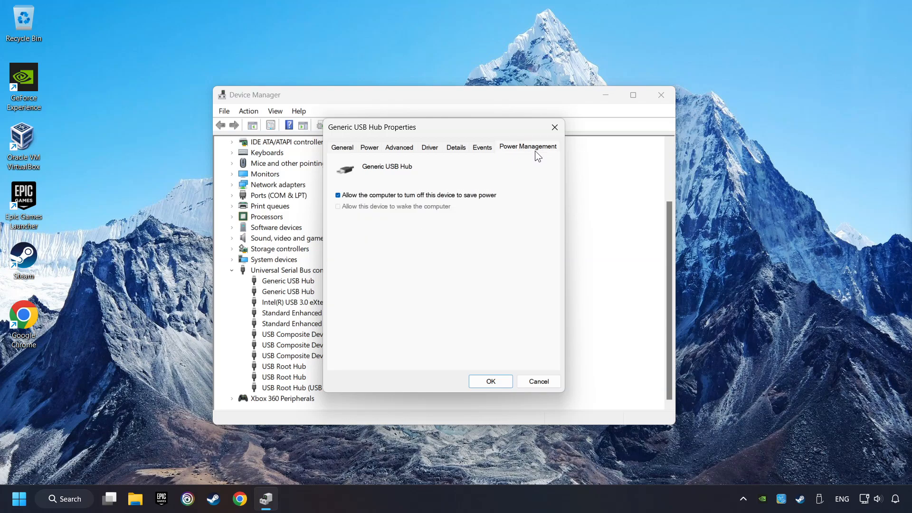
pyautogui.click(337, 194)
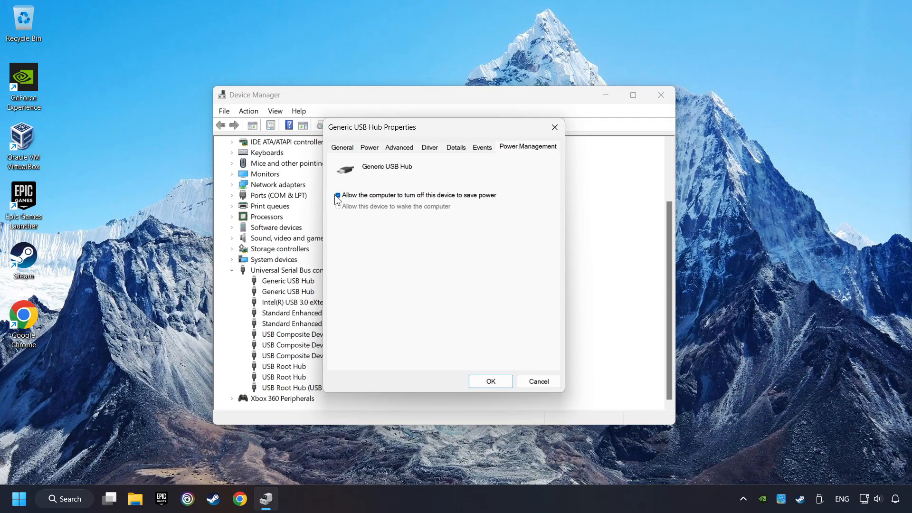
pyautogui.click(337, 194)
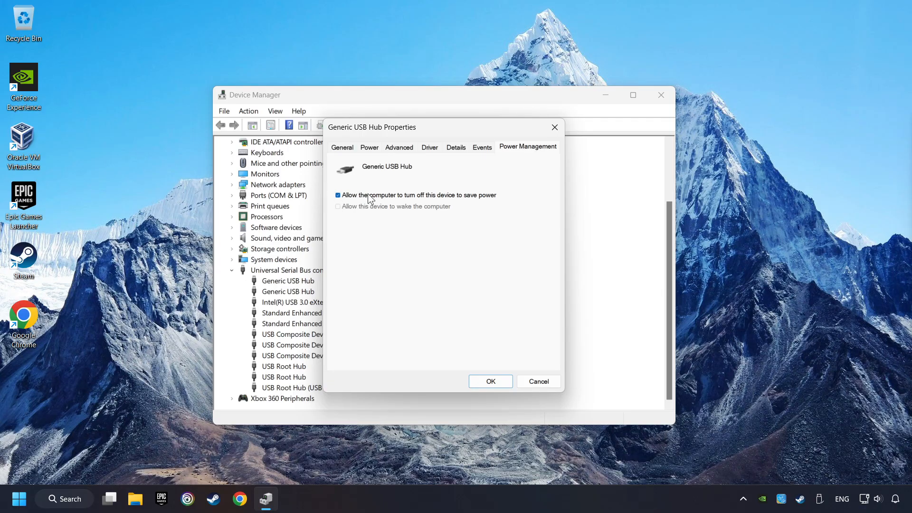
pyautogui.moveTo(410, 206)
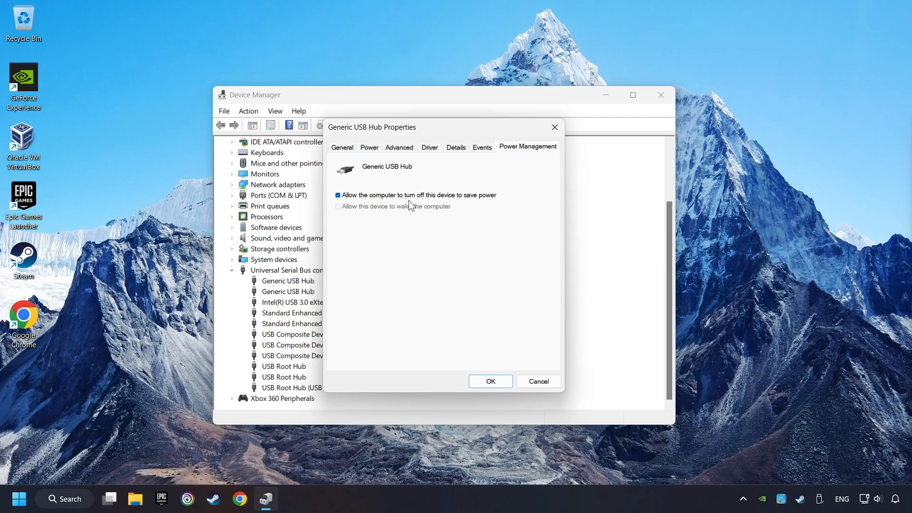
pyautogui.moveTo(458, 293)
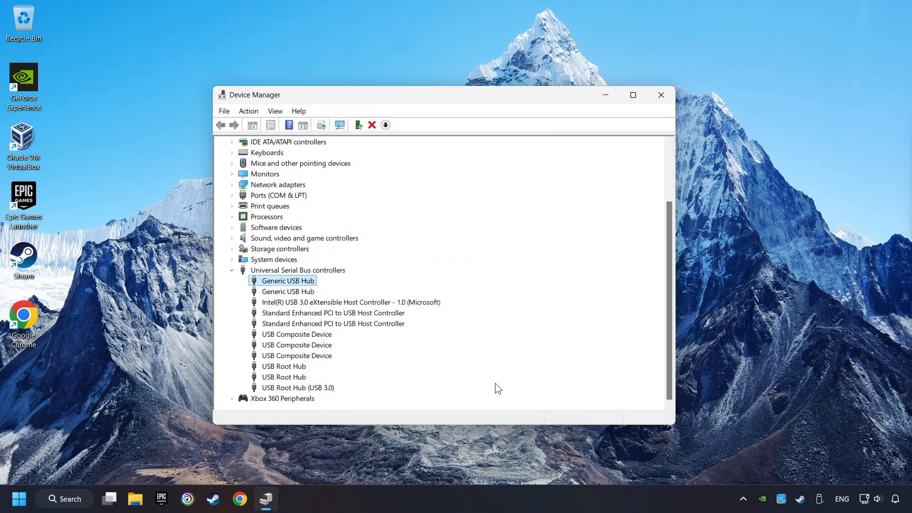
pyautogui.click(660, 95)
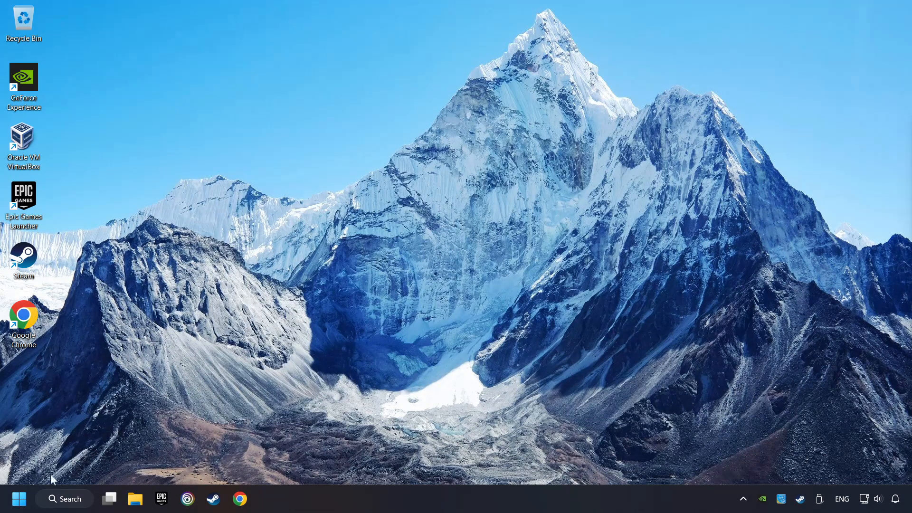
# Search Windows for 'controllers' to open the Game Controllers panel.
pyautogui.click(64, 499)
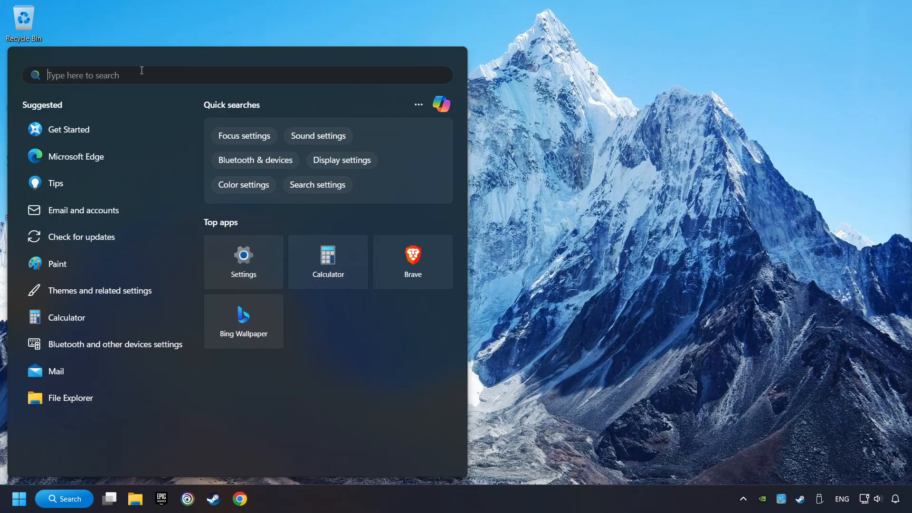
pyautogui.write('controlle')
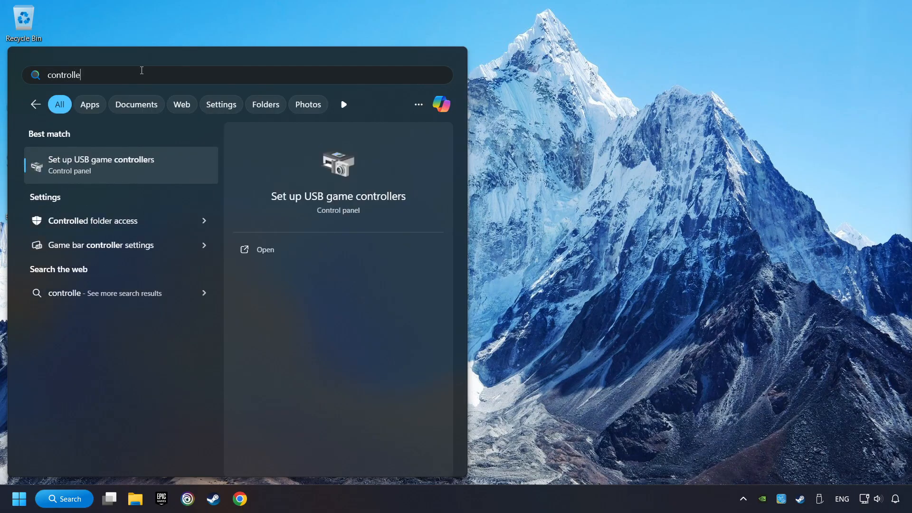
pyautogui.write('rs')
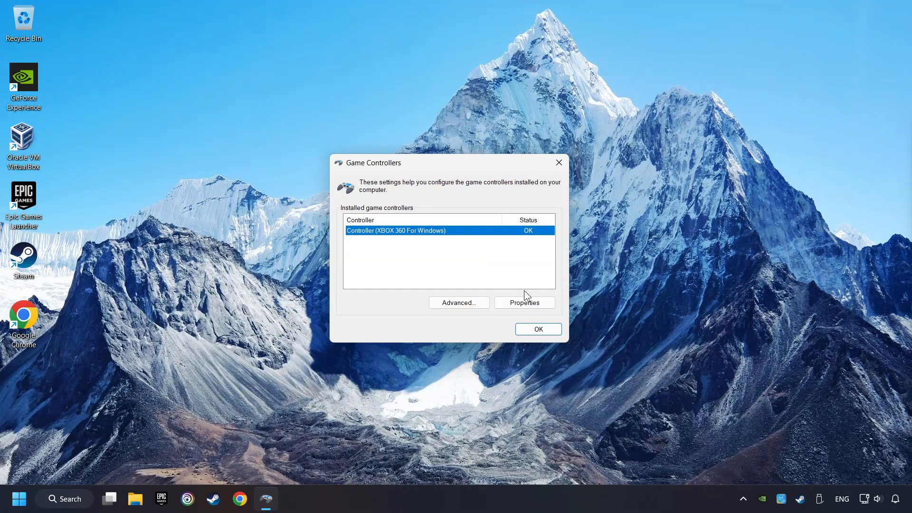
# Run the Xbox 360 controller through the calibration wizard, then close its properties and Game Controllers.
pyautogui.click(523, 302)
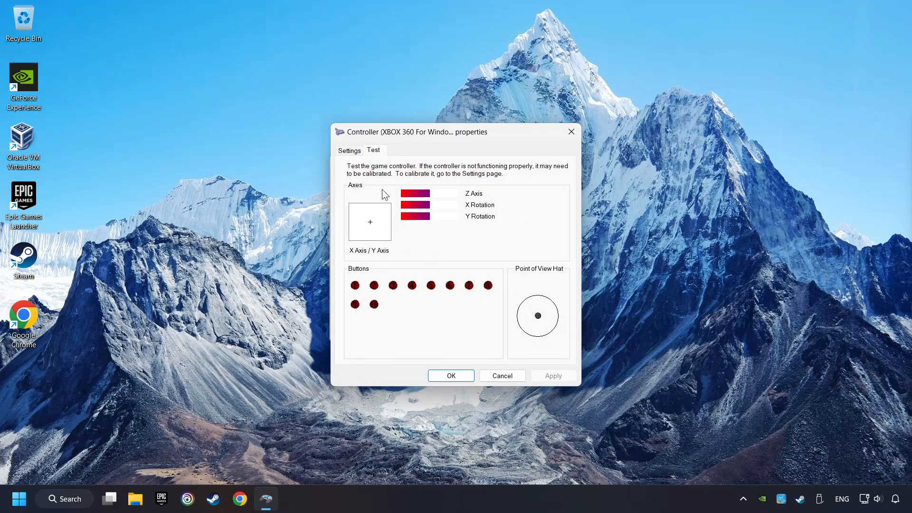
pyautogui.click(350, 150)
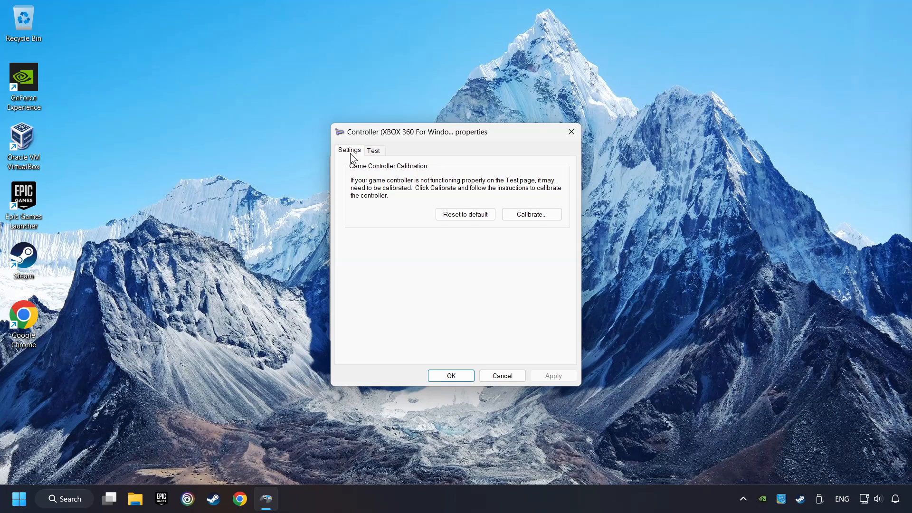
pyautogui.moveTo(465, 214)
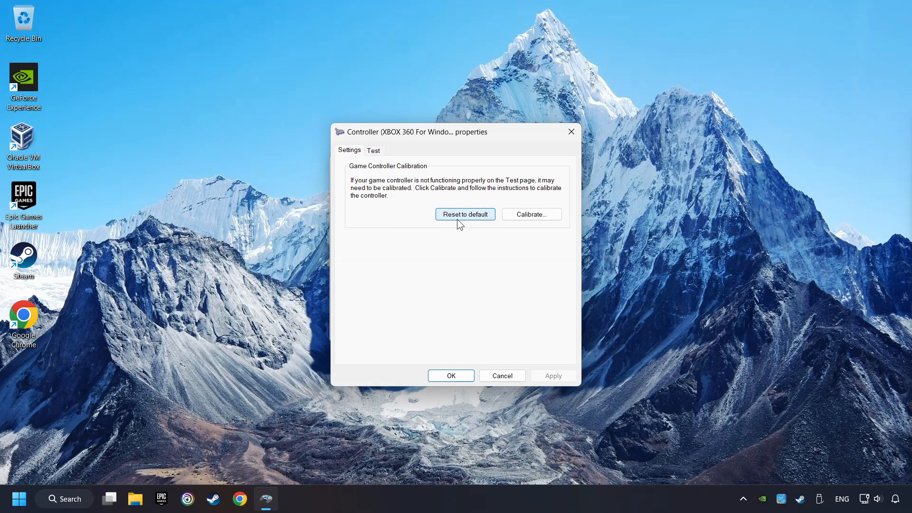
pyautogui.moveTo(502, 245)
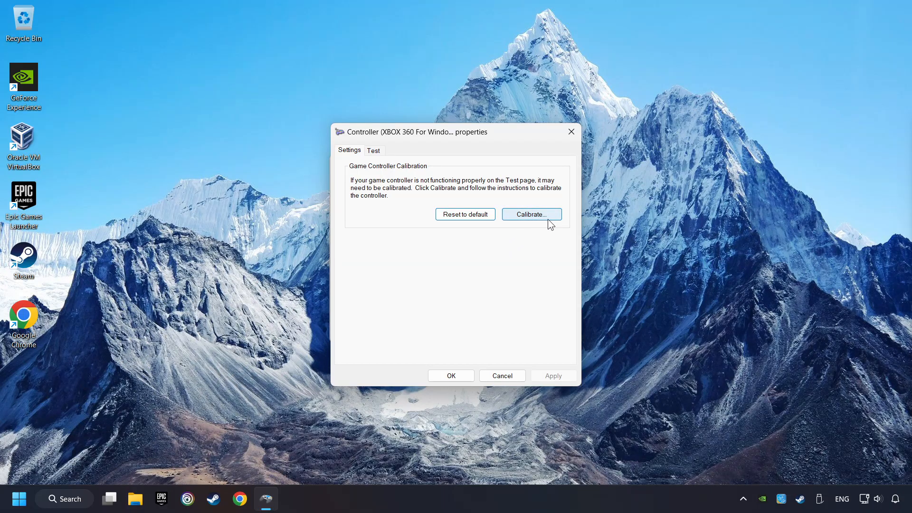
pyautogui.click(530, 215)
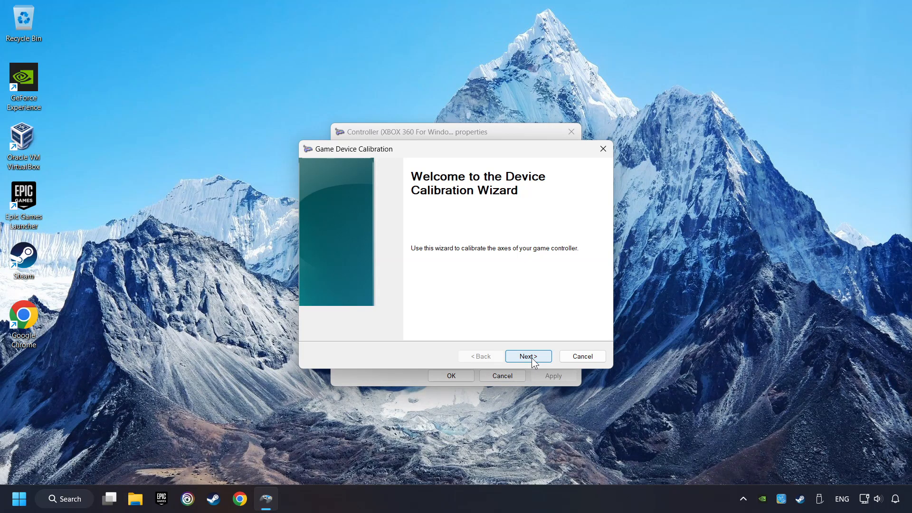
pyautogui.click(526, 355)
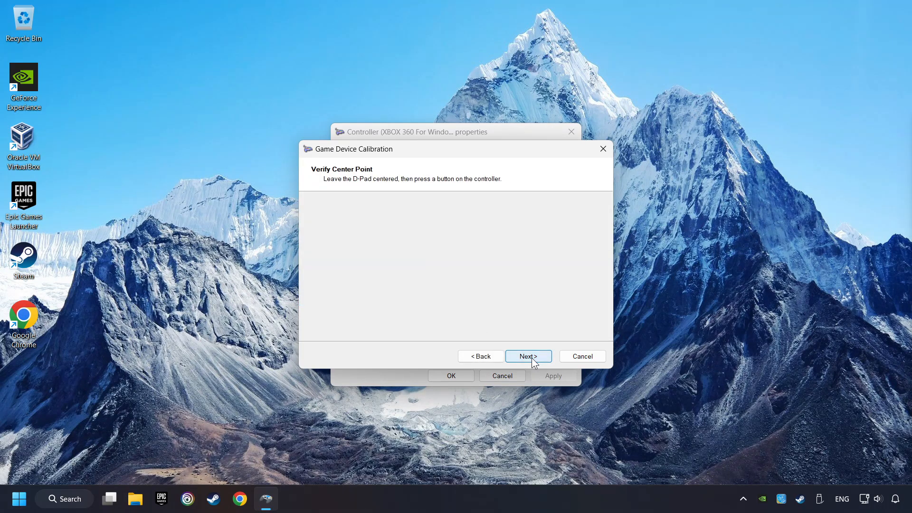
pyautogui.click(527, 356)
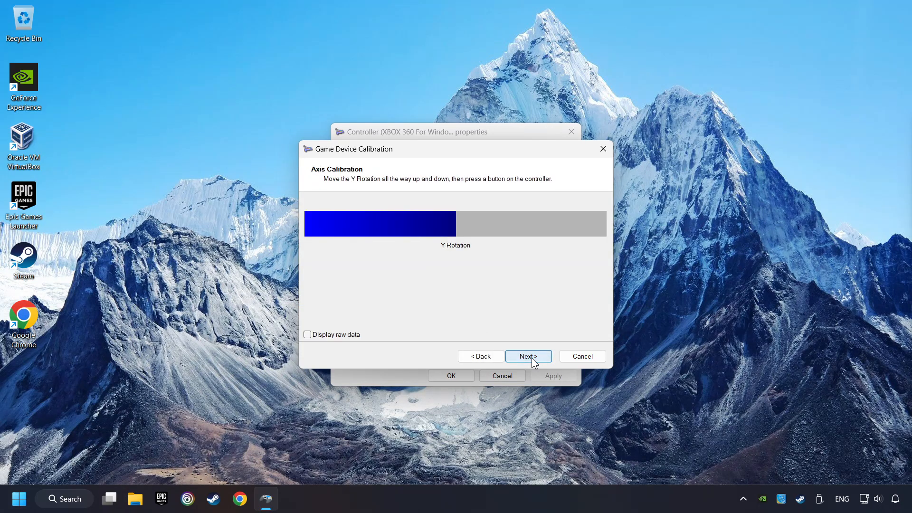
pyautogui.click(527, 356)
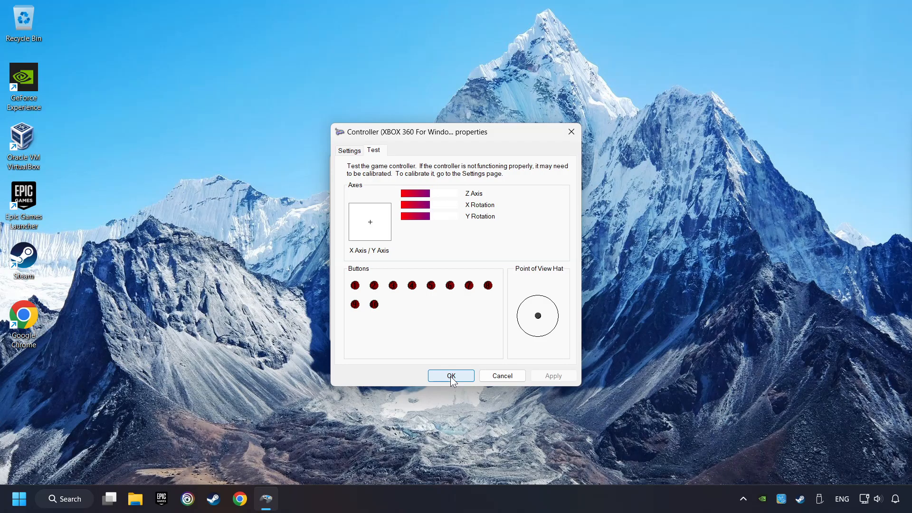
pyautogui.click(450, 375)
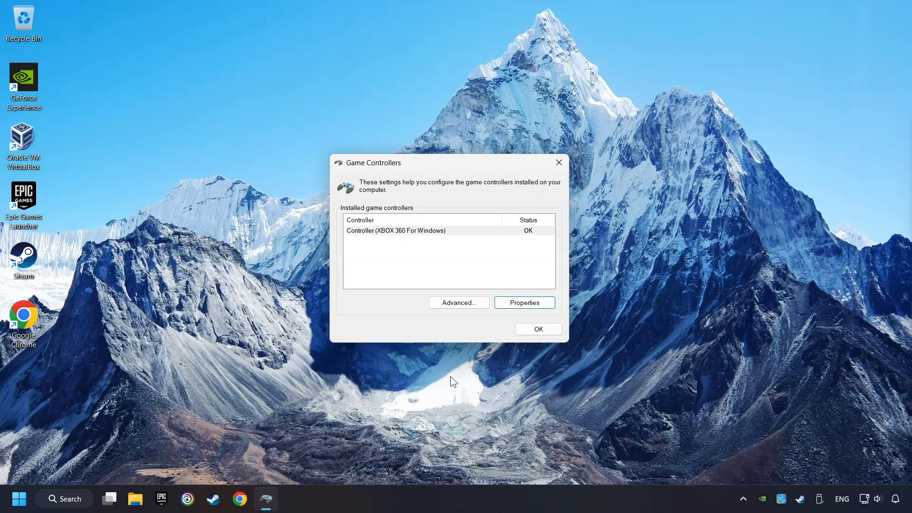
pyautogui.click(537, 329)
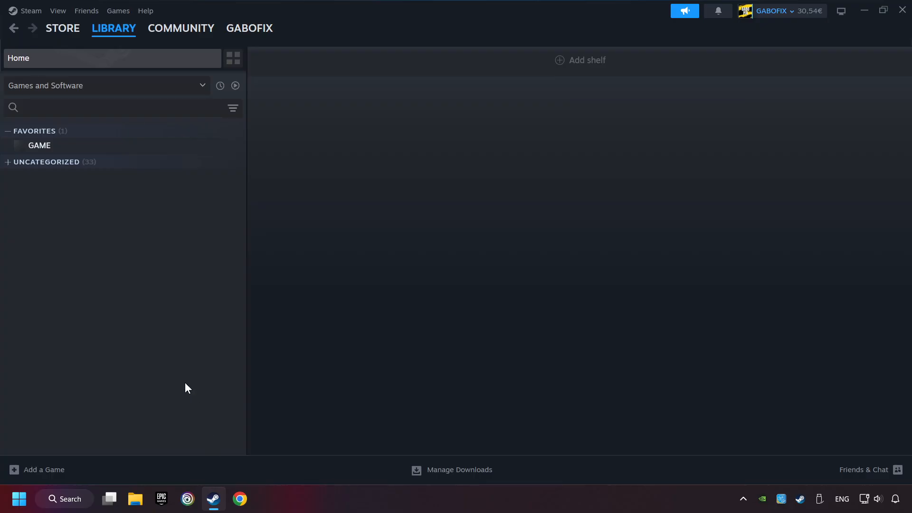
# Enable Steam Input for Xbox, Switch Pro and generic controllers in Steam's Controller settings.
pyautogui.click(62, 28)
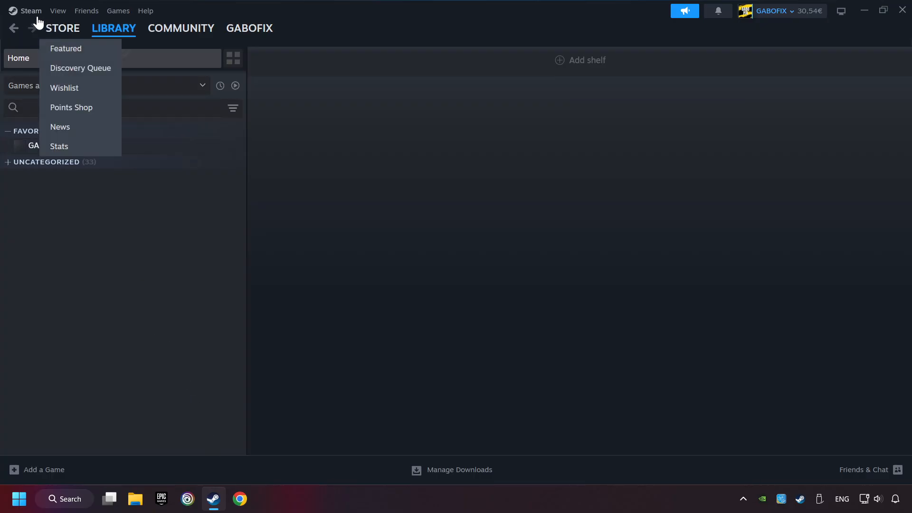
pyautogui.click(31, 11)
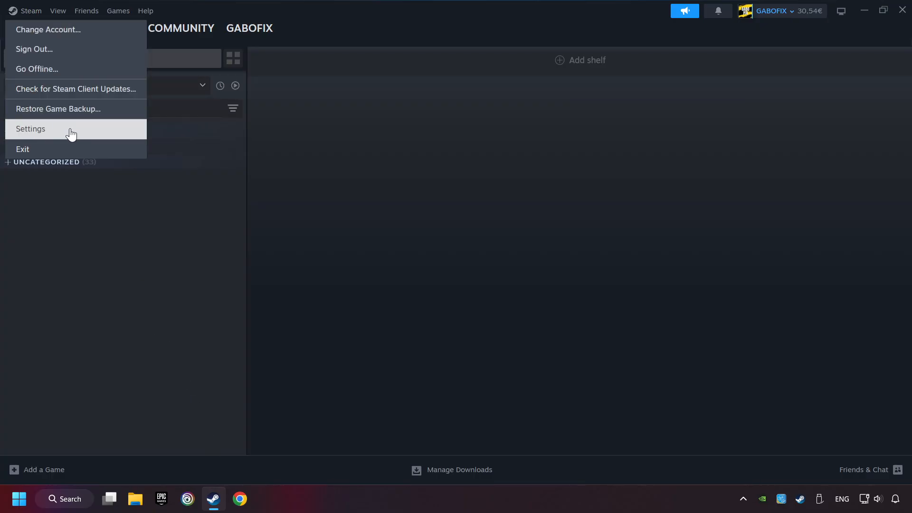
pyautogui.click(29, 129)
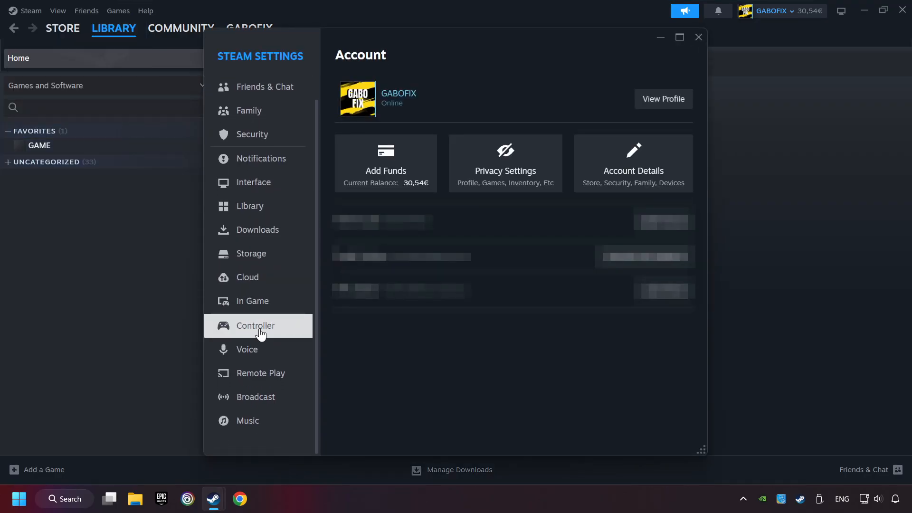
pyautogui.click(252, 325)
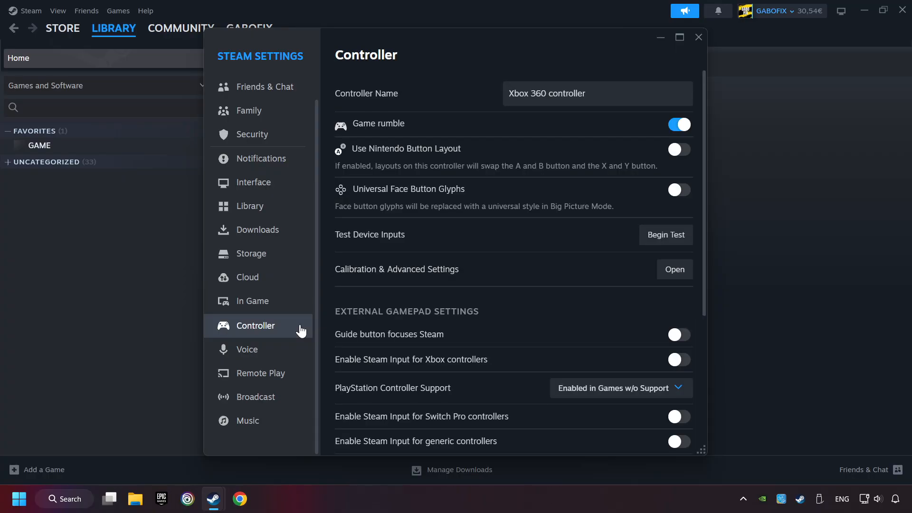
pyautogui.moveTo(497, 290)
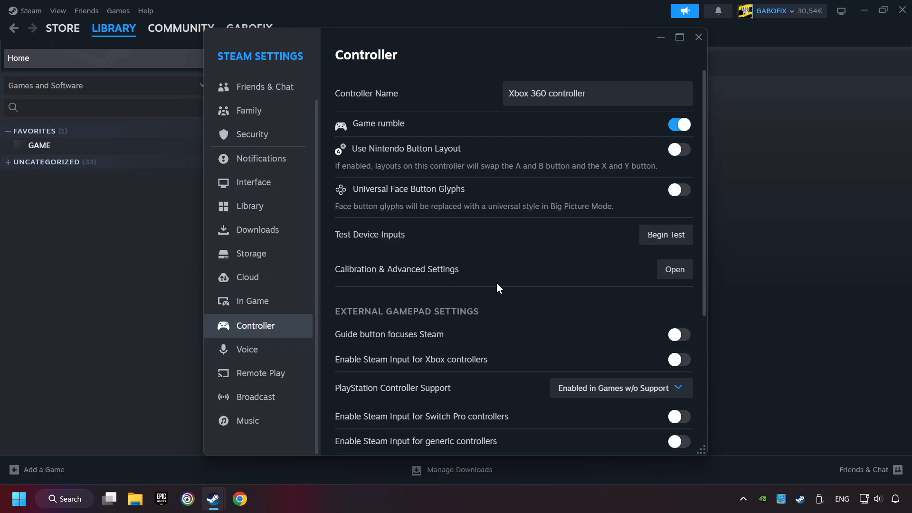
pyautogui.scroll(-3)
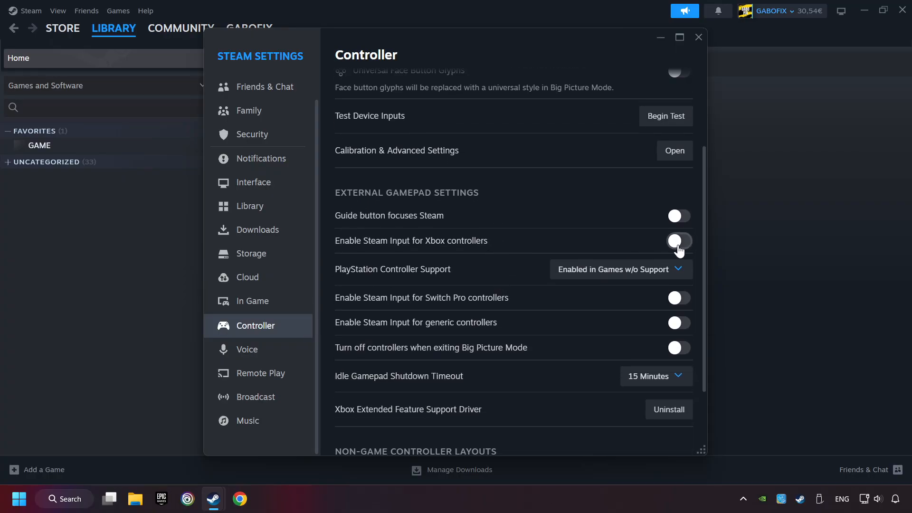
pyautogui.click(618, 269)
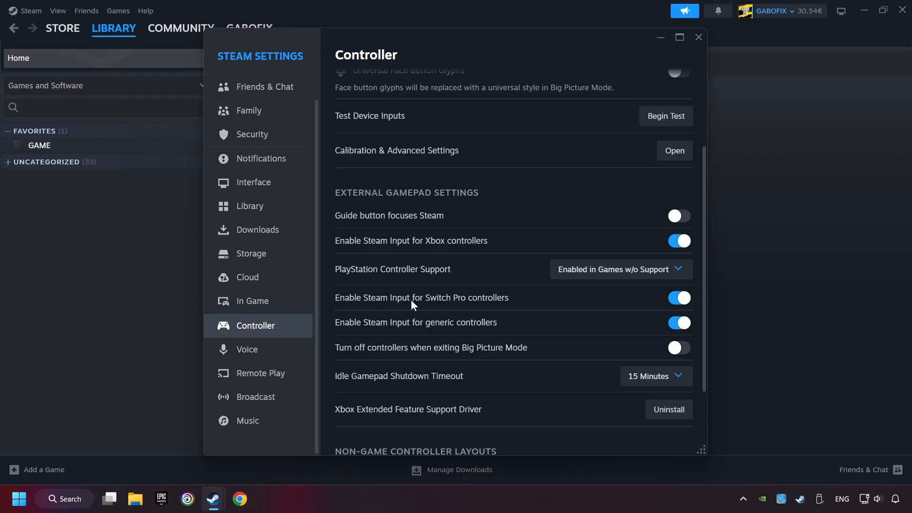
pyautogui.moveTo(473, 250)
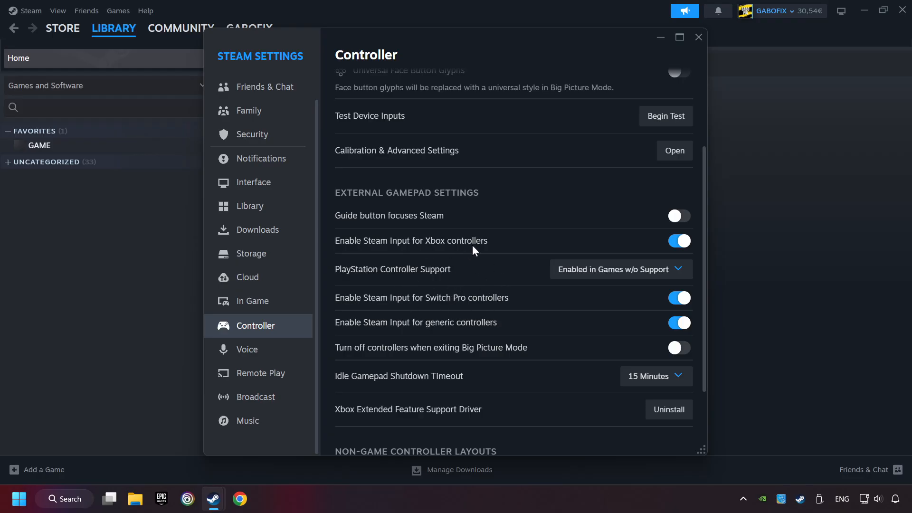
pyautogui.moveTo(699, 38)
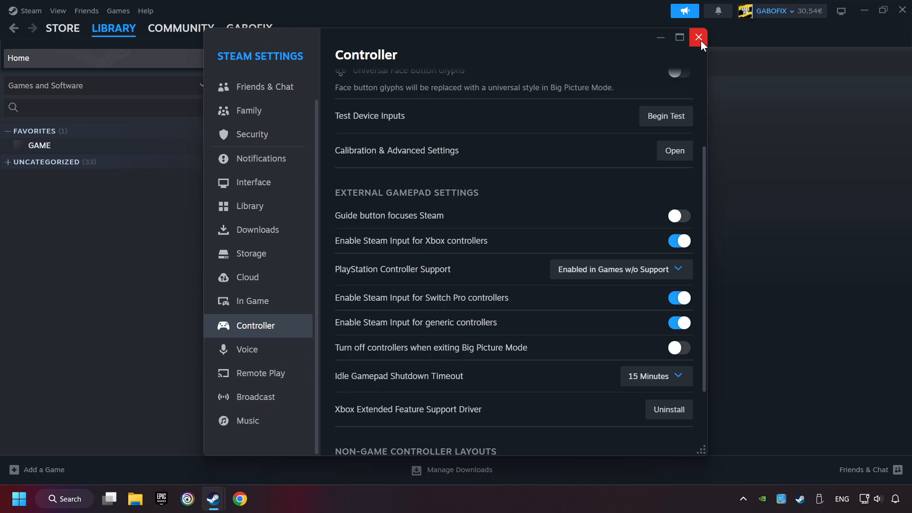
pyautogui.click(698, 37)
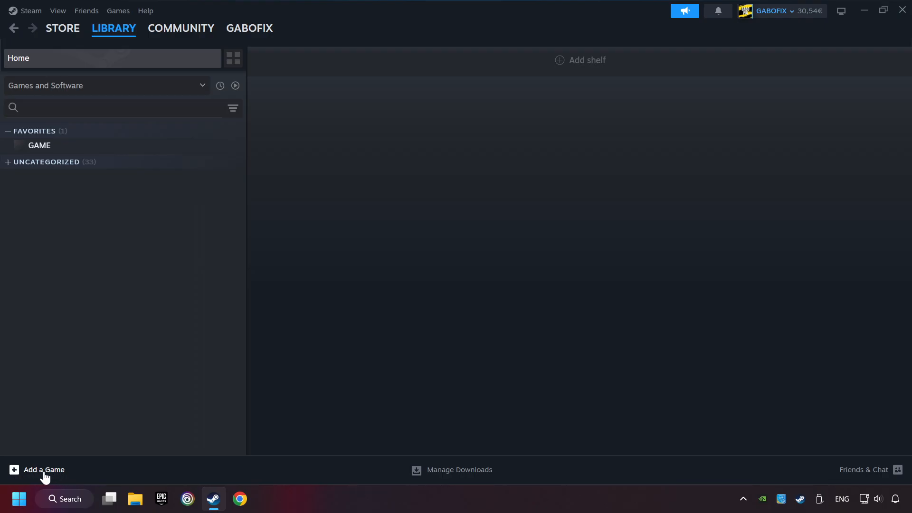
pyautogui.click(38, 470)
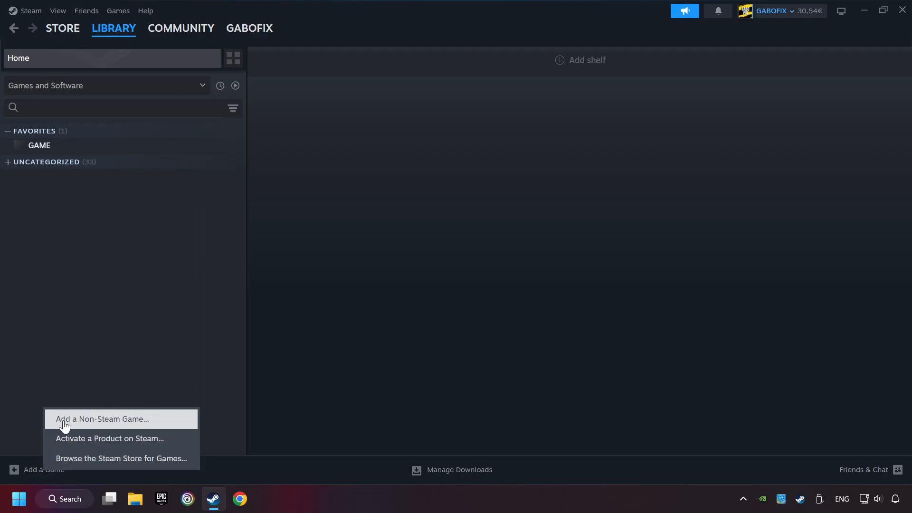
pyautogui.click(102, 419)
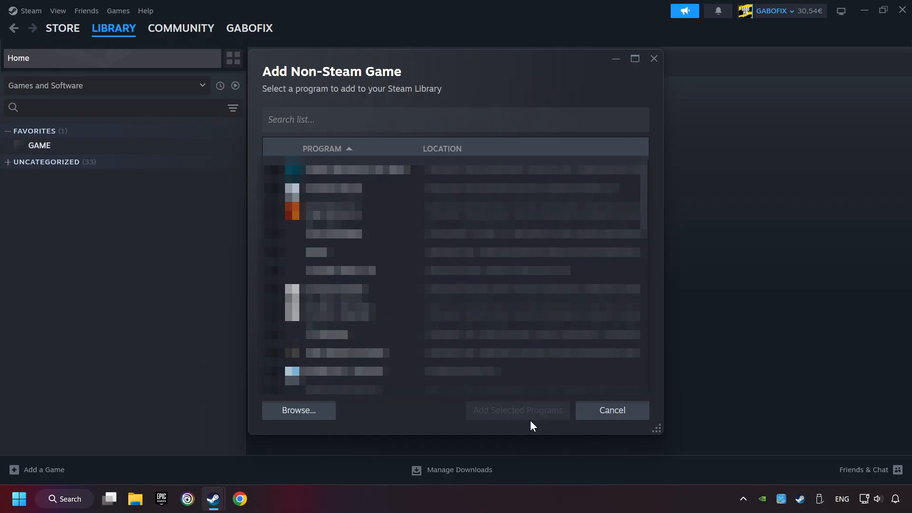
pyautogui.click(611, 410)
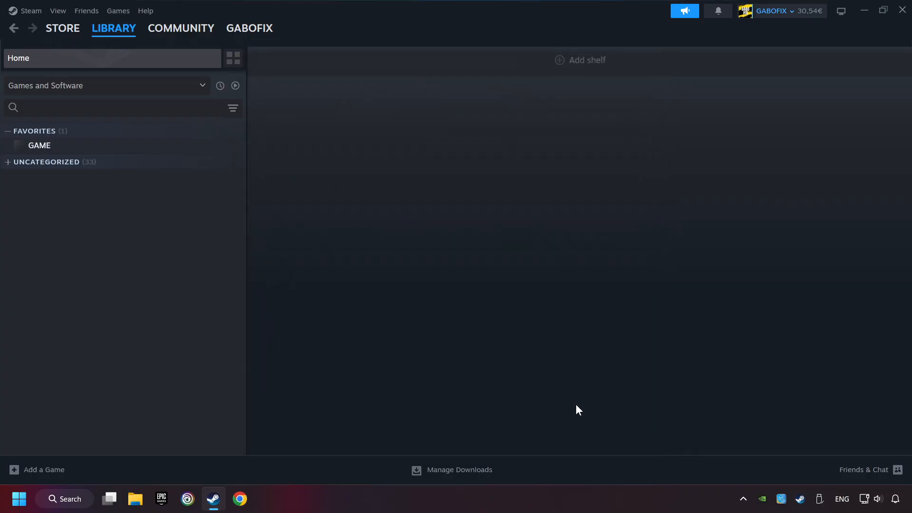
pyautogui.moveTo(430, 357)
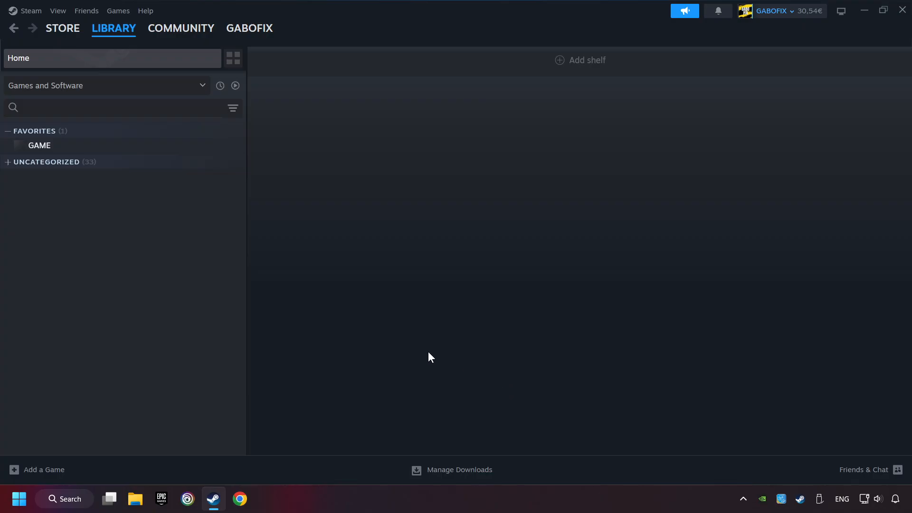
pyautogui.click(114, 28)
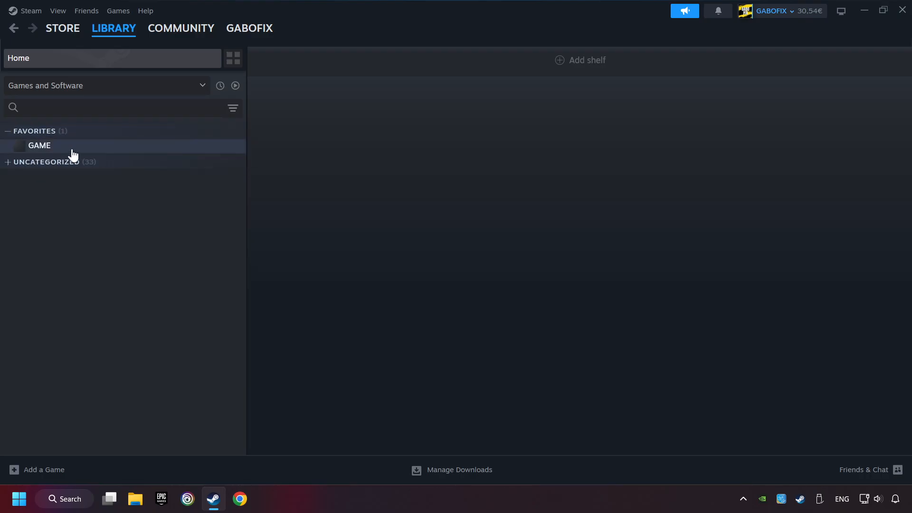
# Open GAME's page from the Favorites section of the Steam library.
pyautogui.click(39, 145)
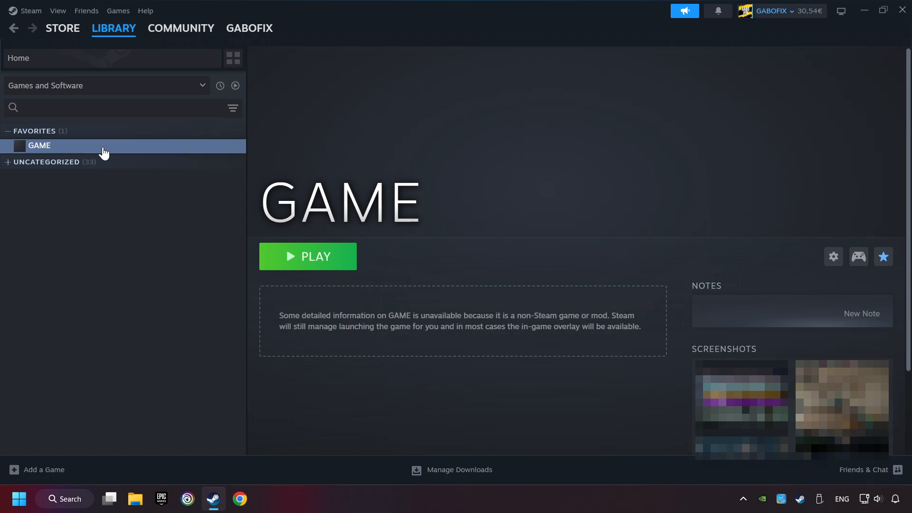
pyautogui.moveTo(835, 248)
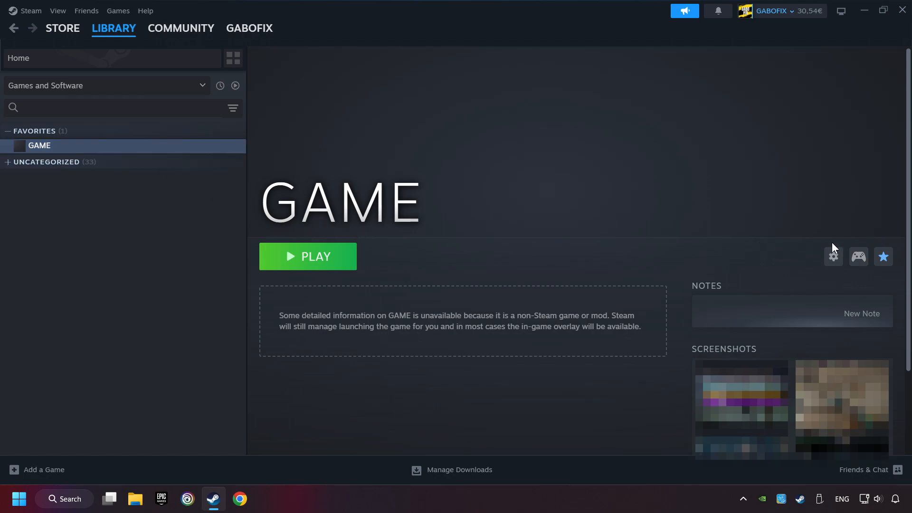
pyautogui.moveTo(858, 256)
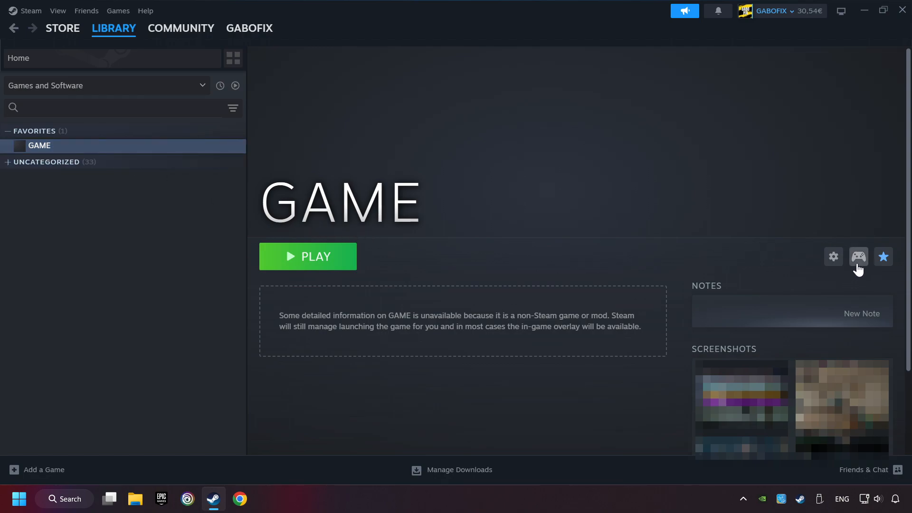
pyautogui.moveTo(860, 284)
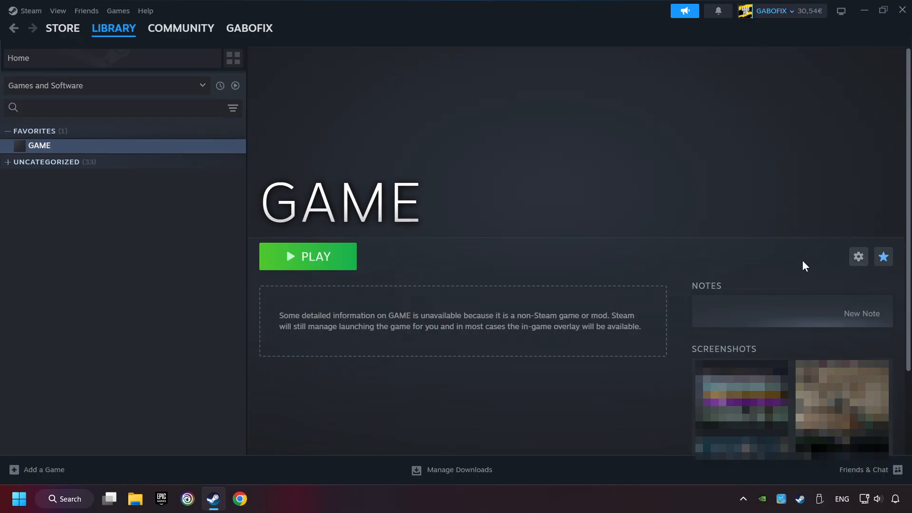
pyautogui.moveTo(869, 283)
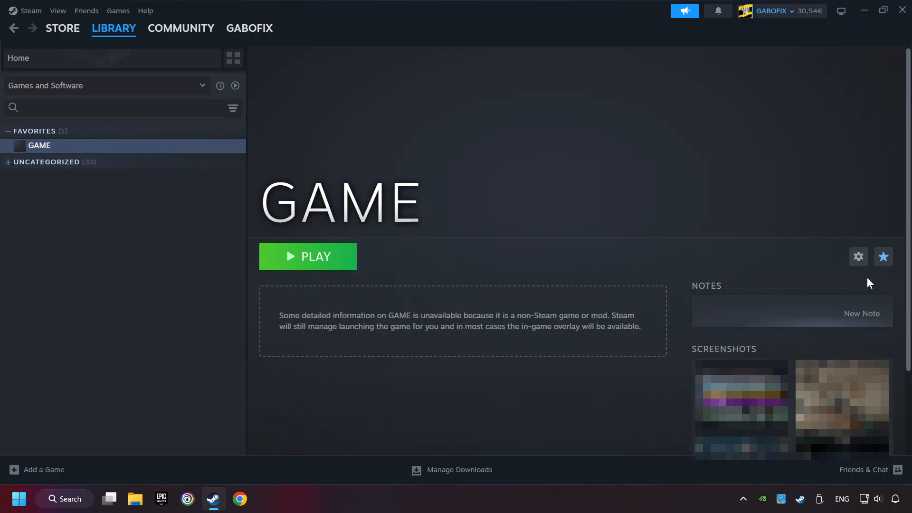
pyautogui.moveTo(848, 285)
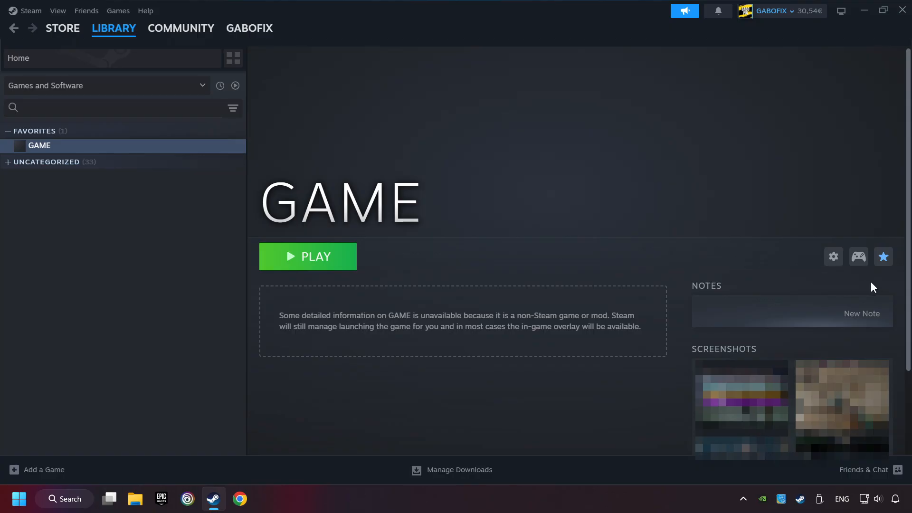
pyautogui.moveTo(859, 301)
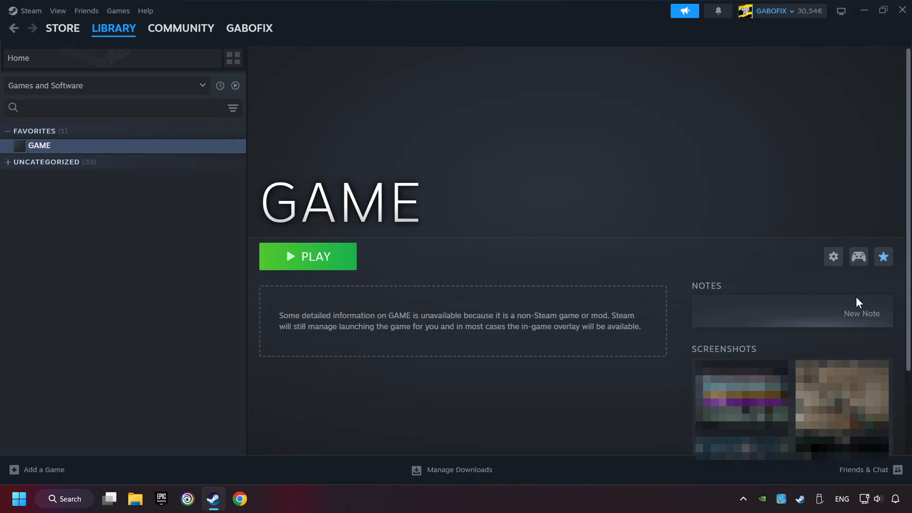
pyautogui.moveTo(858, 257)
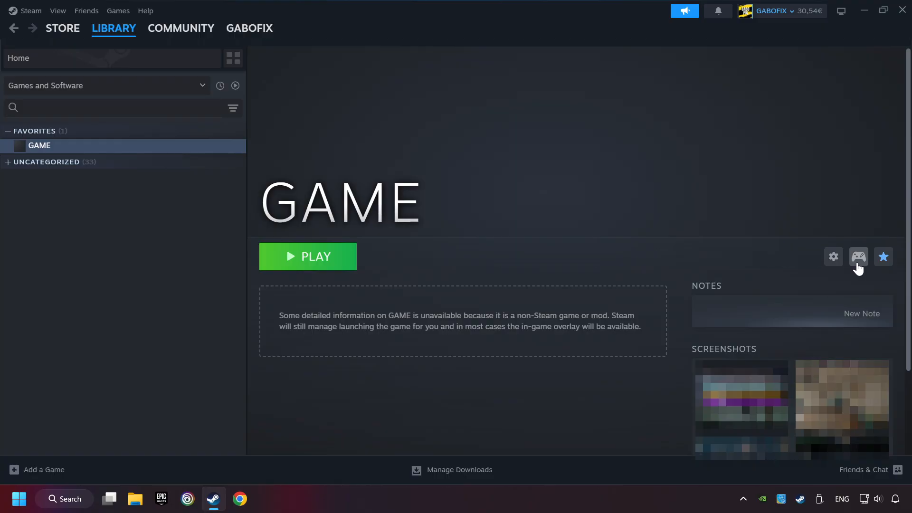
# Open GAME's Controller Settings to show the Gamepad template layout.
pyautogui.click(858, 256)
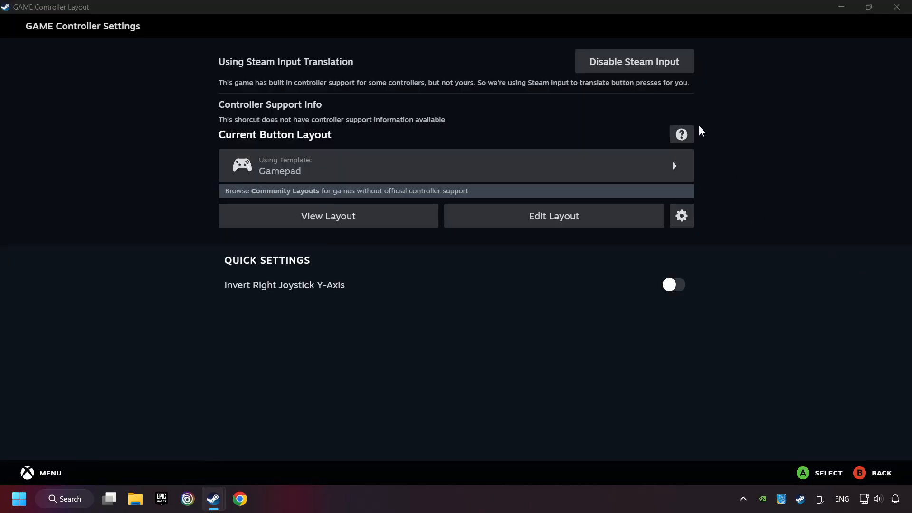
pyautogui.moveTo(628, 80)
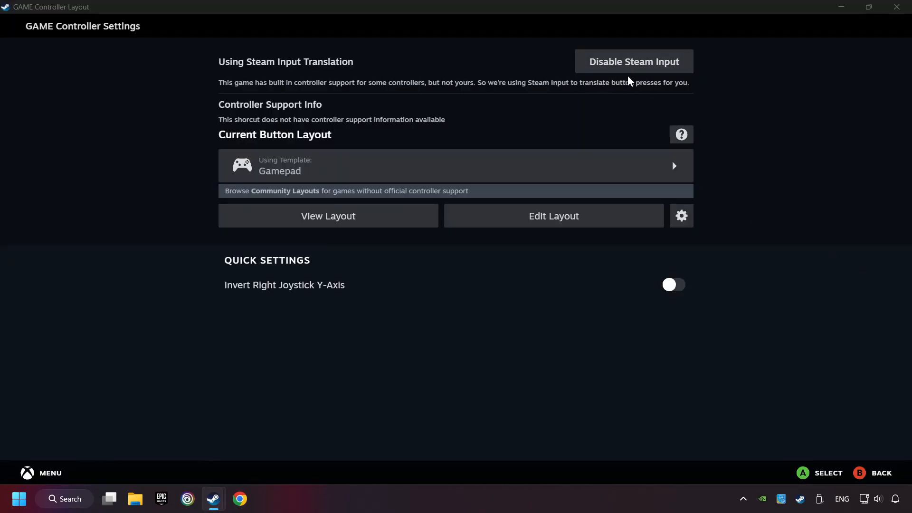
pyautogui.moveTo(619, 106)
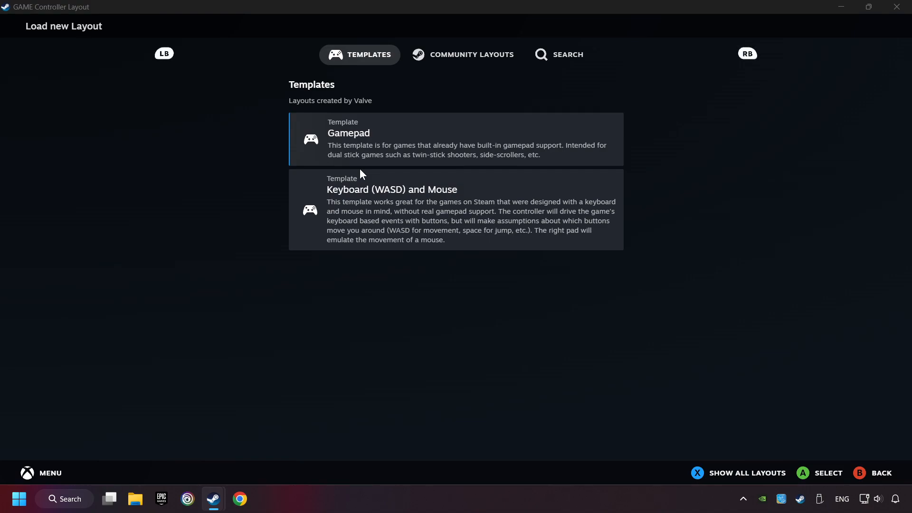
pyautogui.moveTo(346, 138)
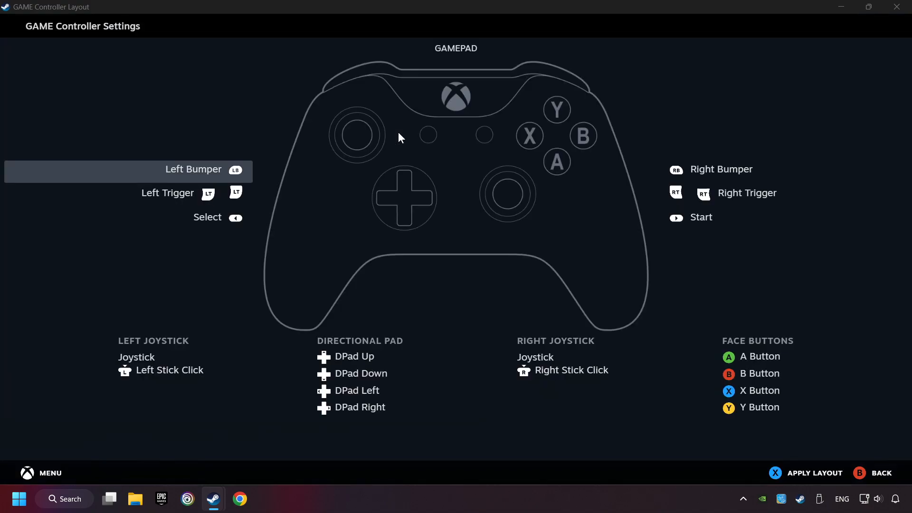
pyautogui.moveTo(469, 194)
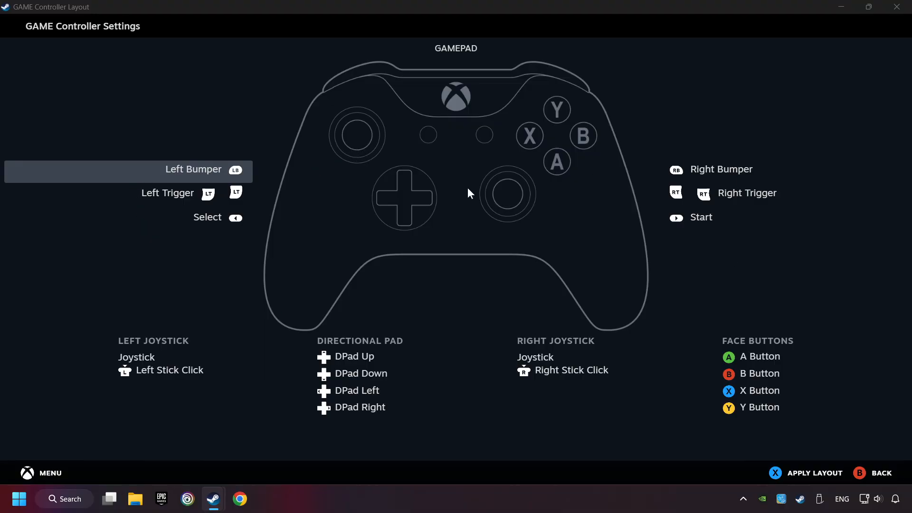
pyautogui.moveTo(711, 173)
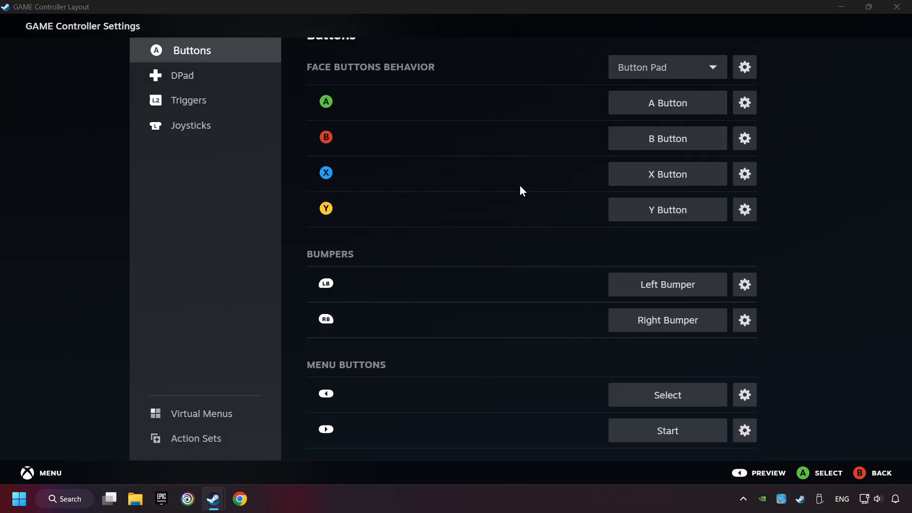
# Review the Gamepad template's D-pad and joystick mappings, apply it to GAME, and return to the library.
pyautogui.click(185, 75)
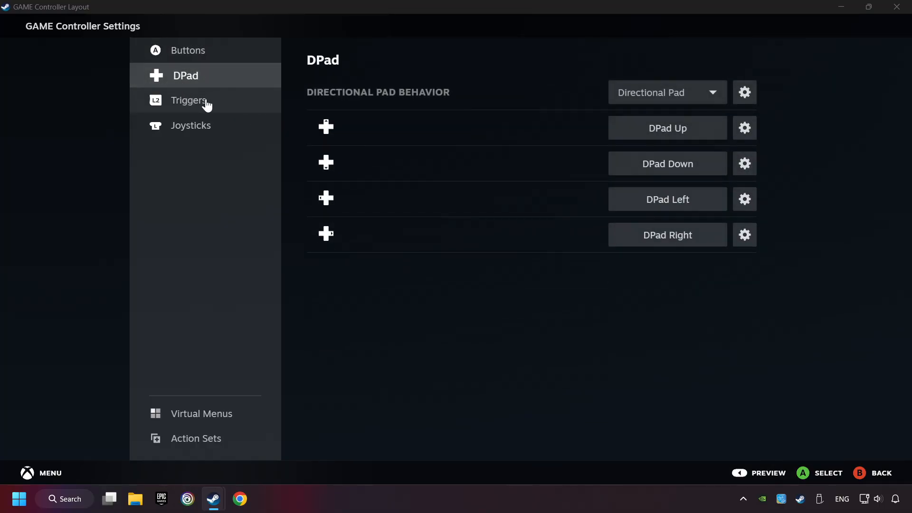
pyautogui.click(191, 125)
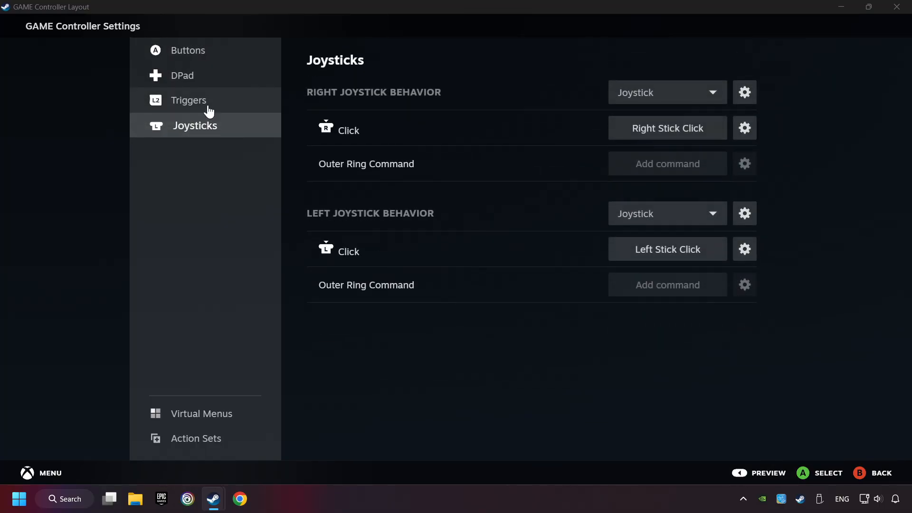
pyautogui.click(192, 50)
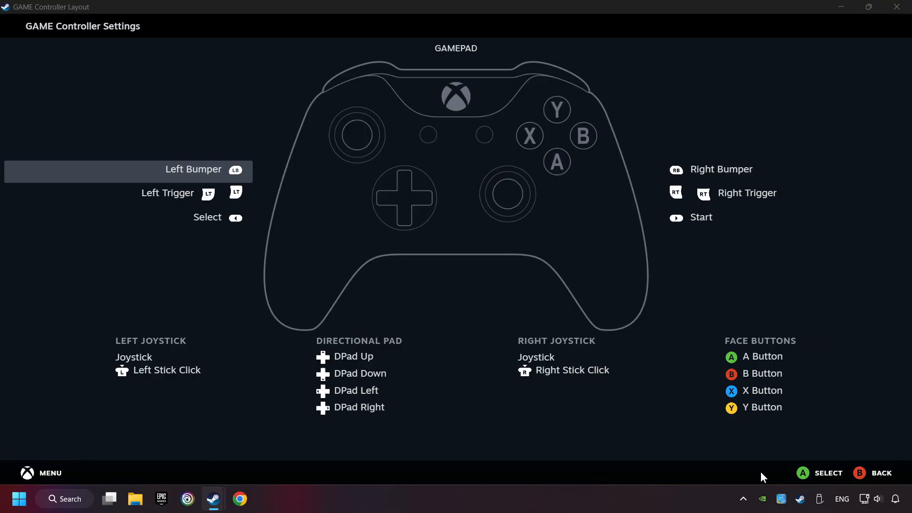
pyautogui.moveTo(713, 448)
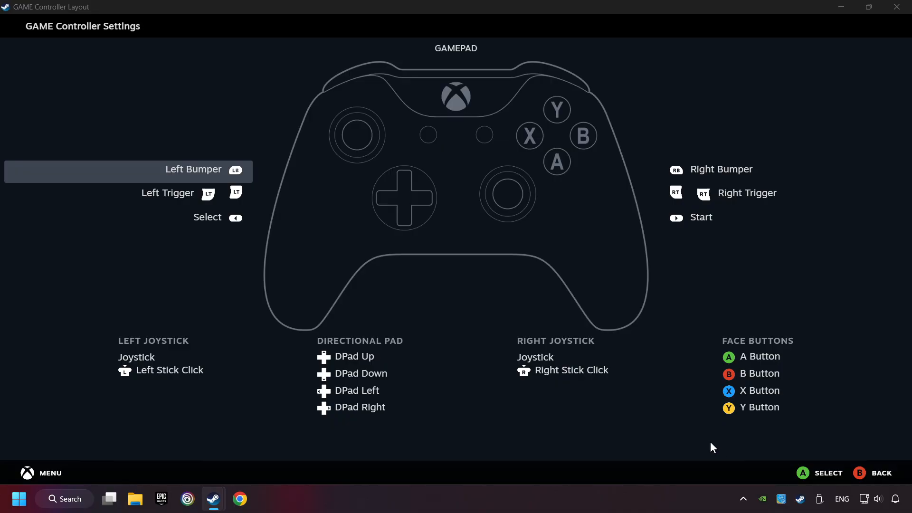
pyautogui.moveTo(880, 477)
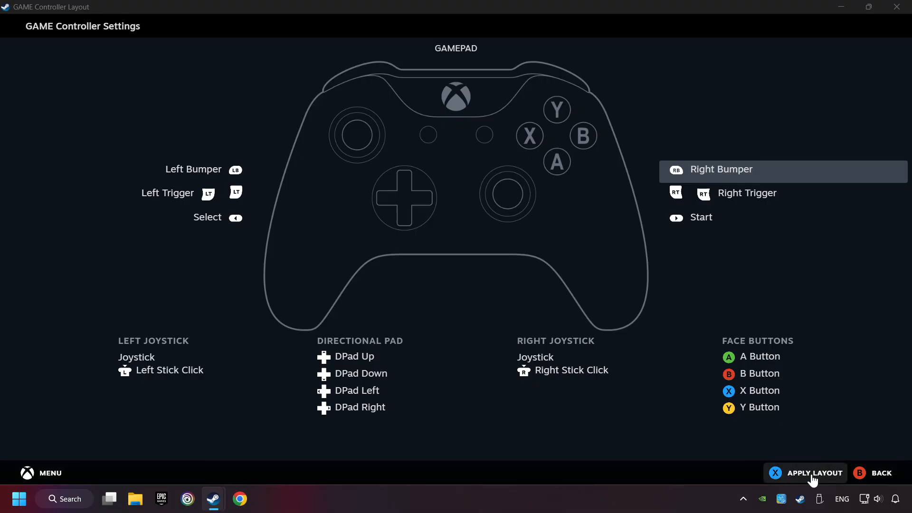
pyautogui.click(814, 472)
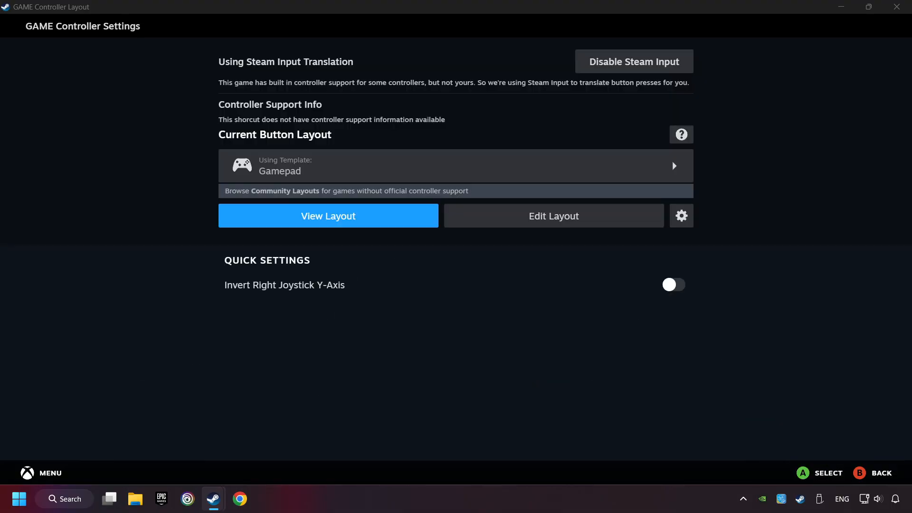
pyautogui.moveTo(873, 472)
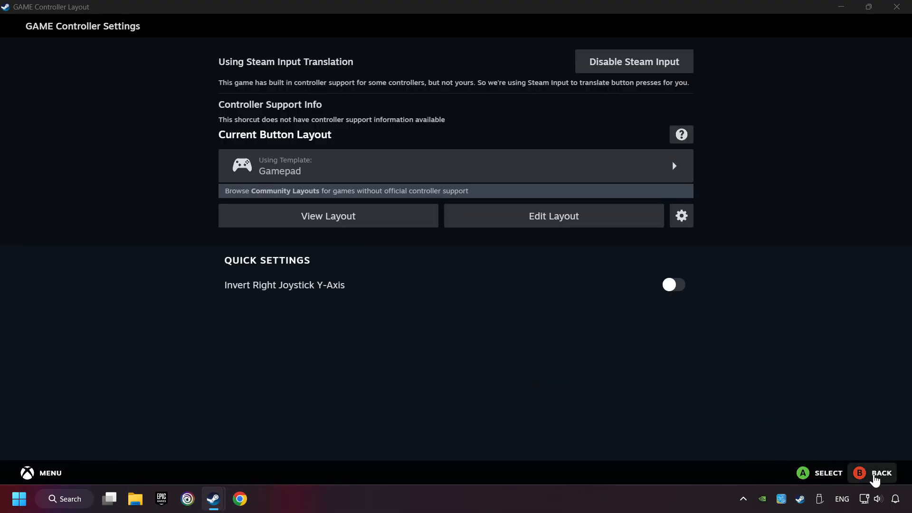
pyautogui.click(881, 472)
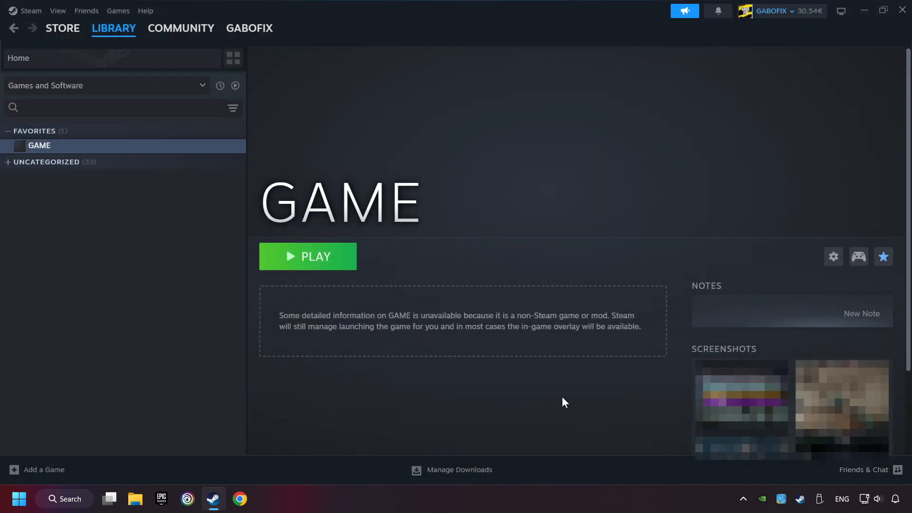
pyautogui.moveTo(309, 212)
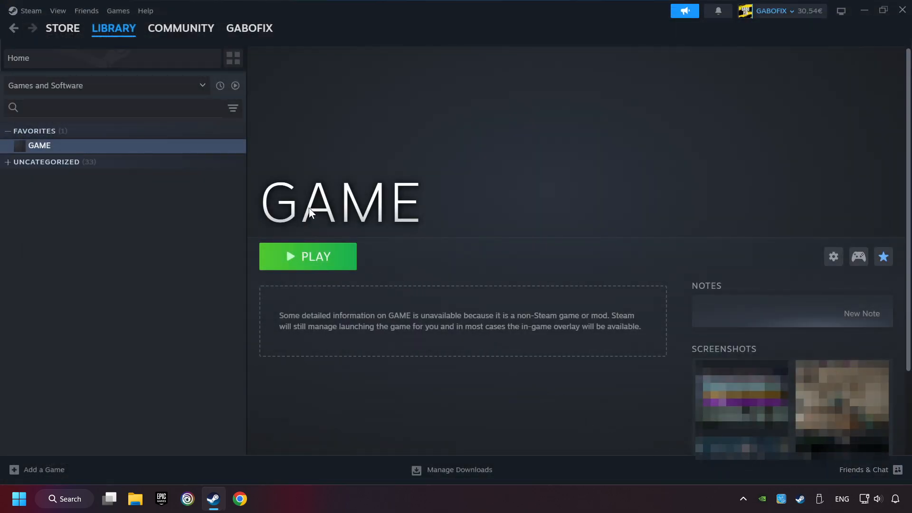
pyautogui.moveTo(323, 272)
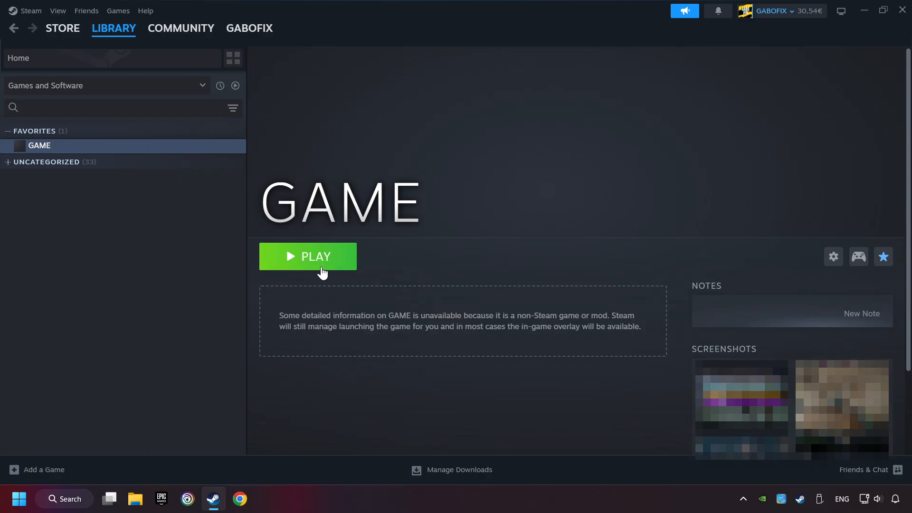